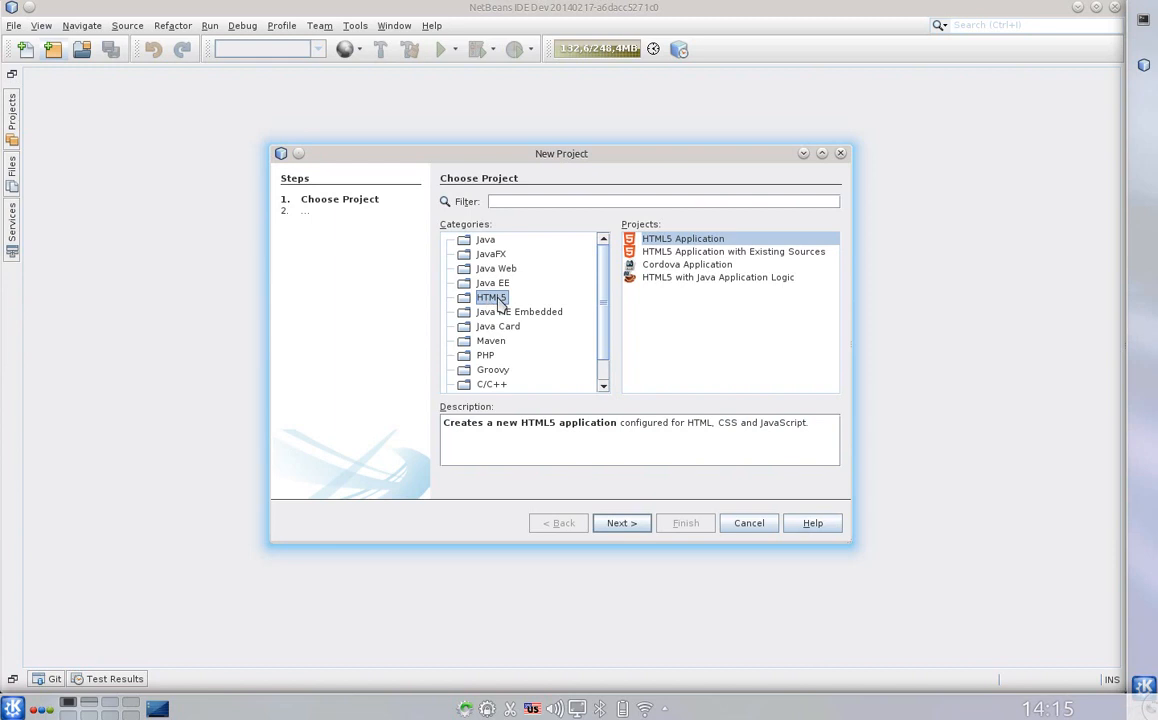
mouse_move(538, 306)
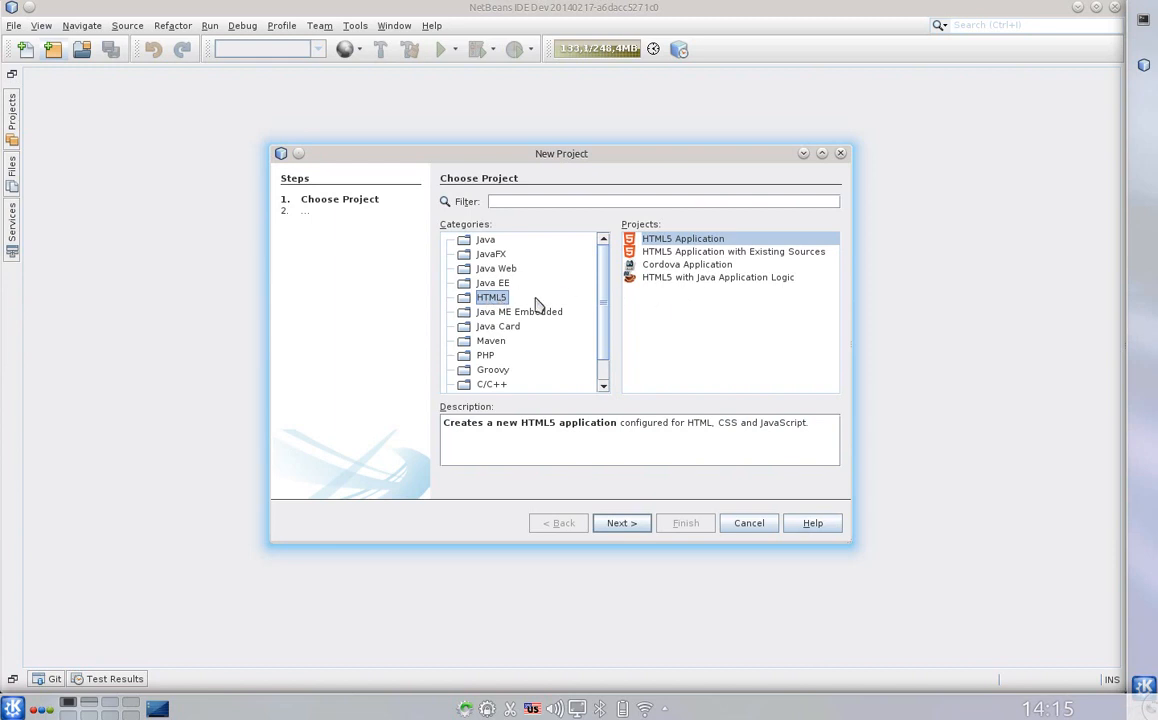
Step: Create an HTML5 with Java Application Logic project named demo-java-js-synergy
left_click(718, 276)
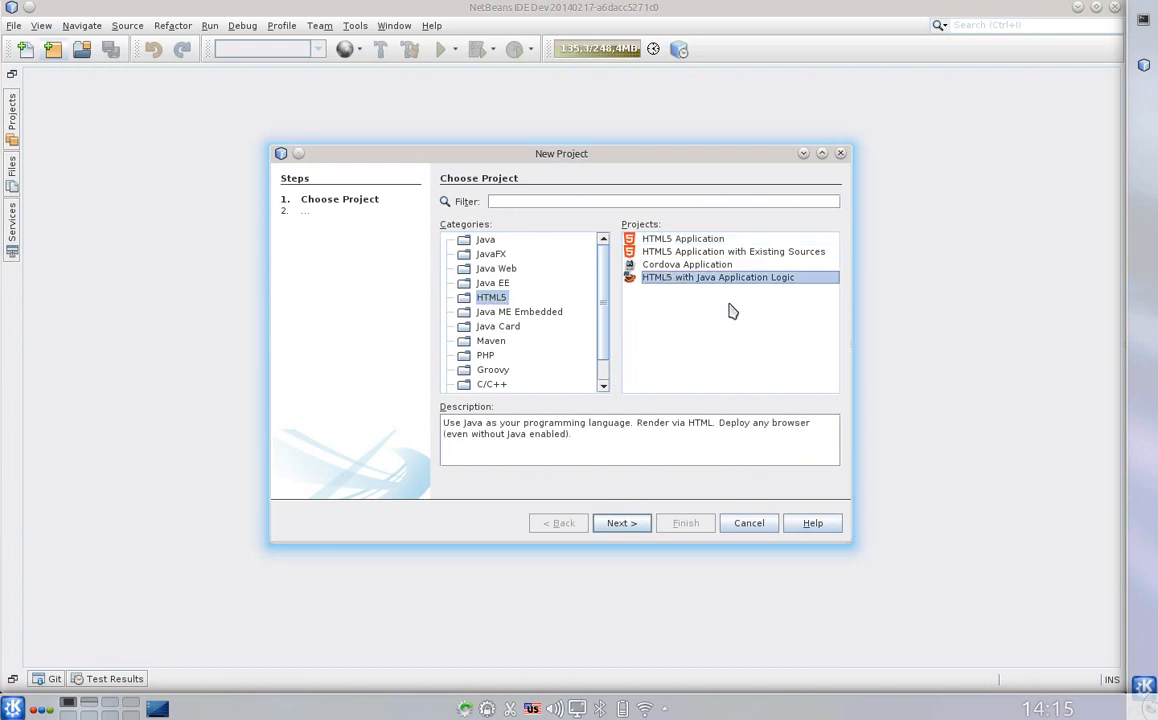
mouse_move(732, 324)
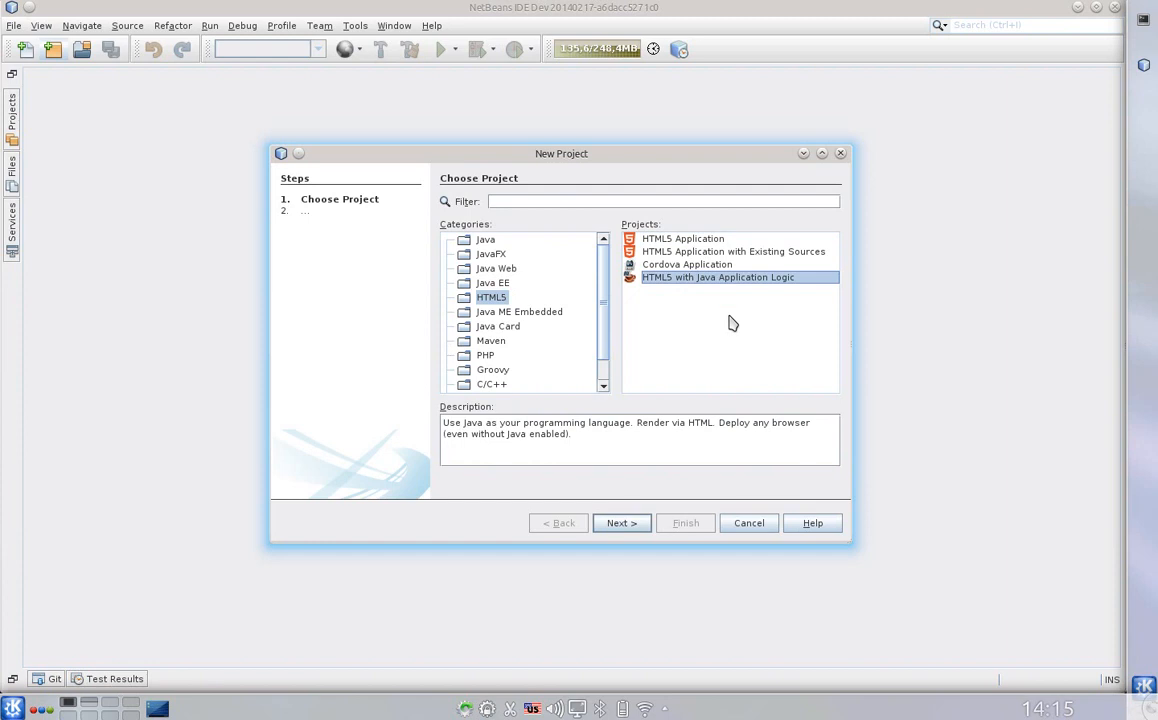
left_click(620, 522)
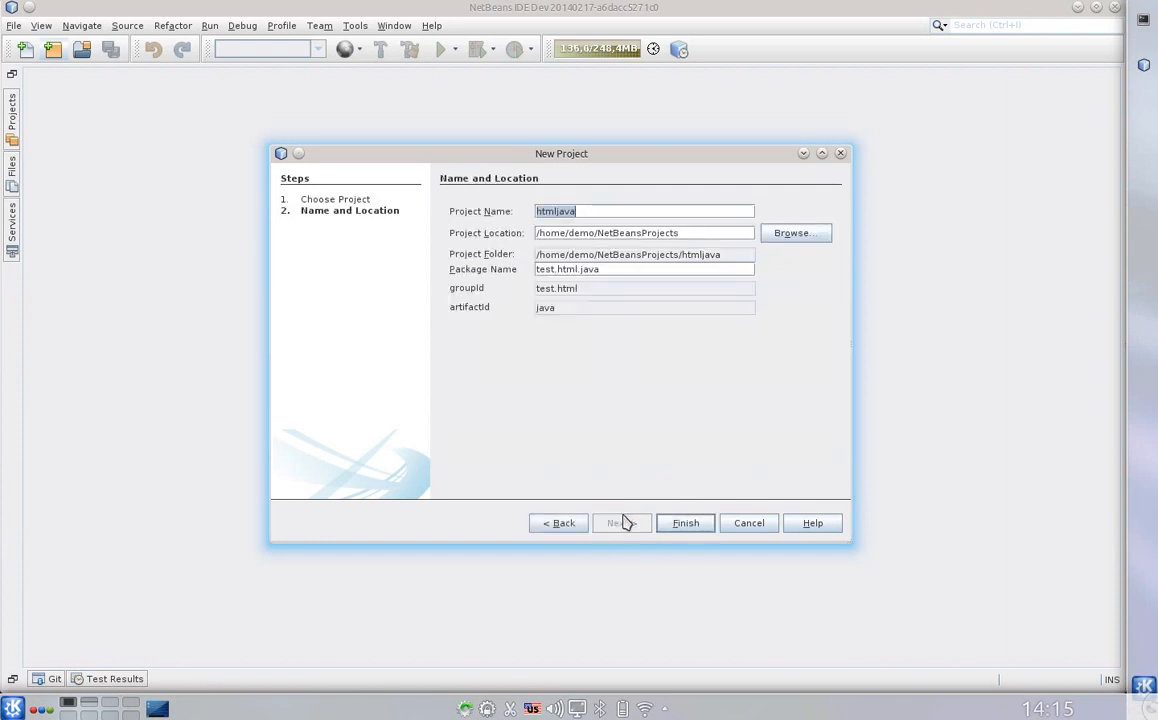
type("d")
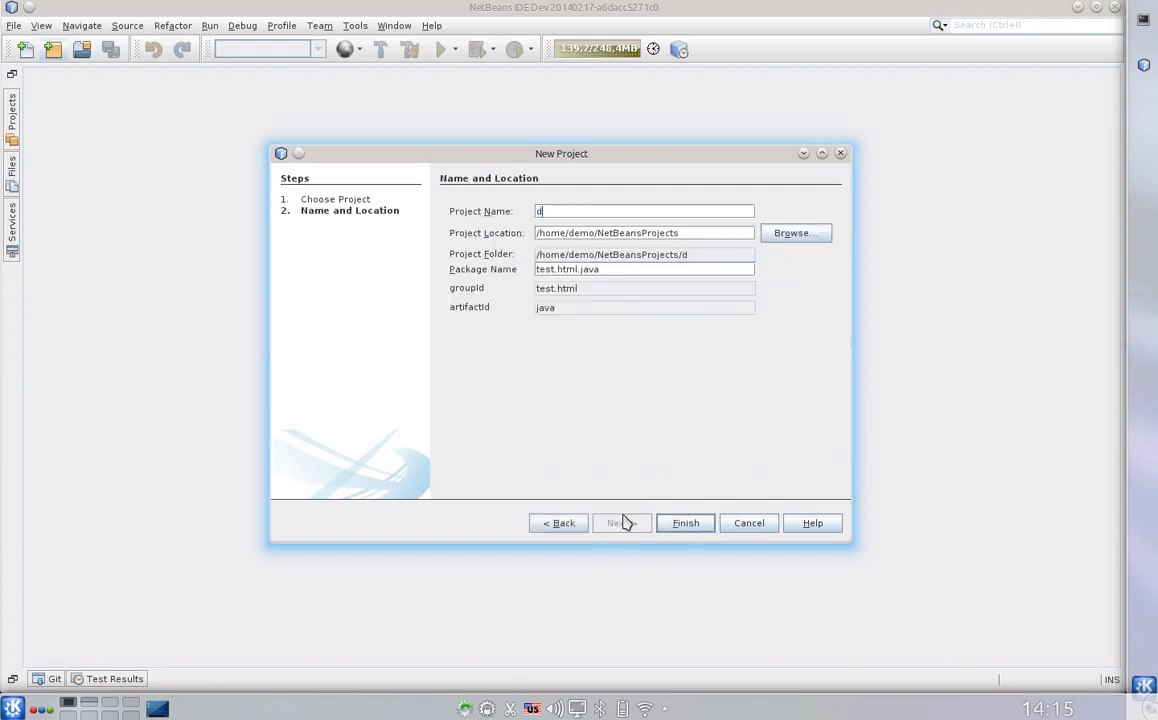
type("emo-java-js-synergy")
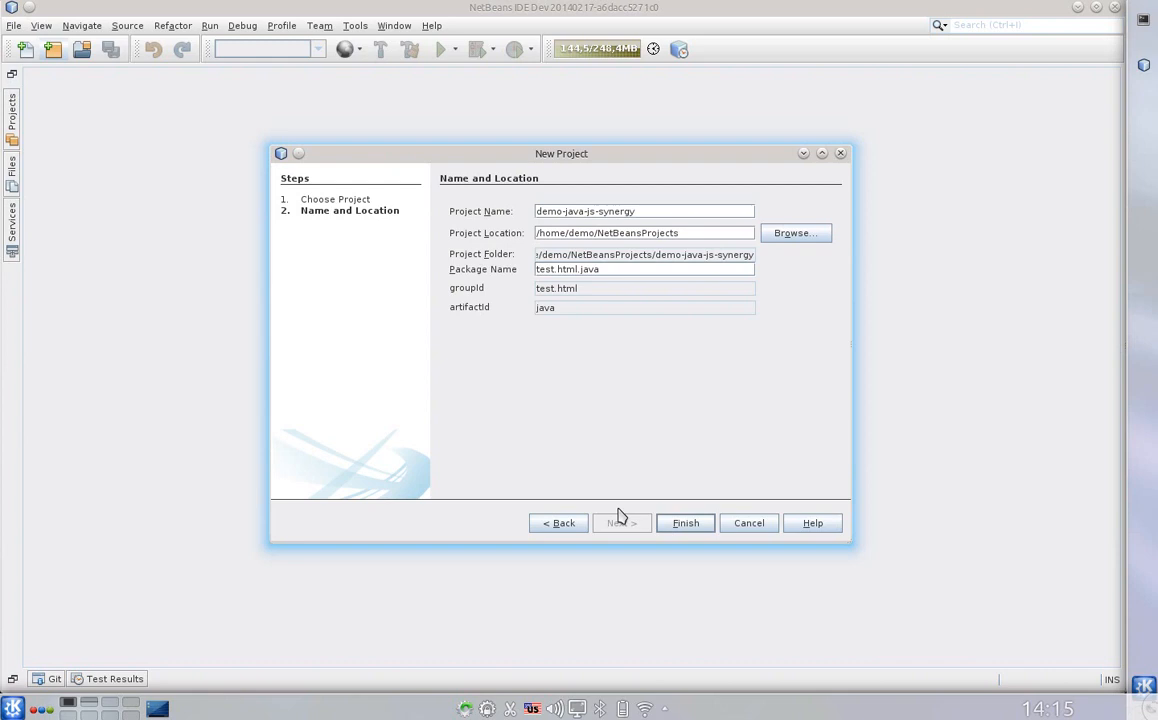
left_click(748, 524)
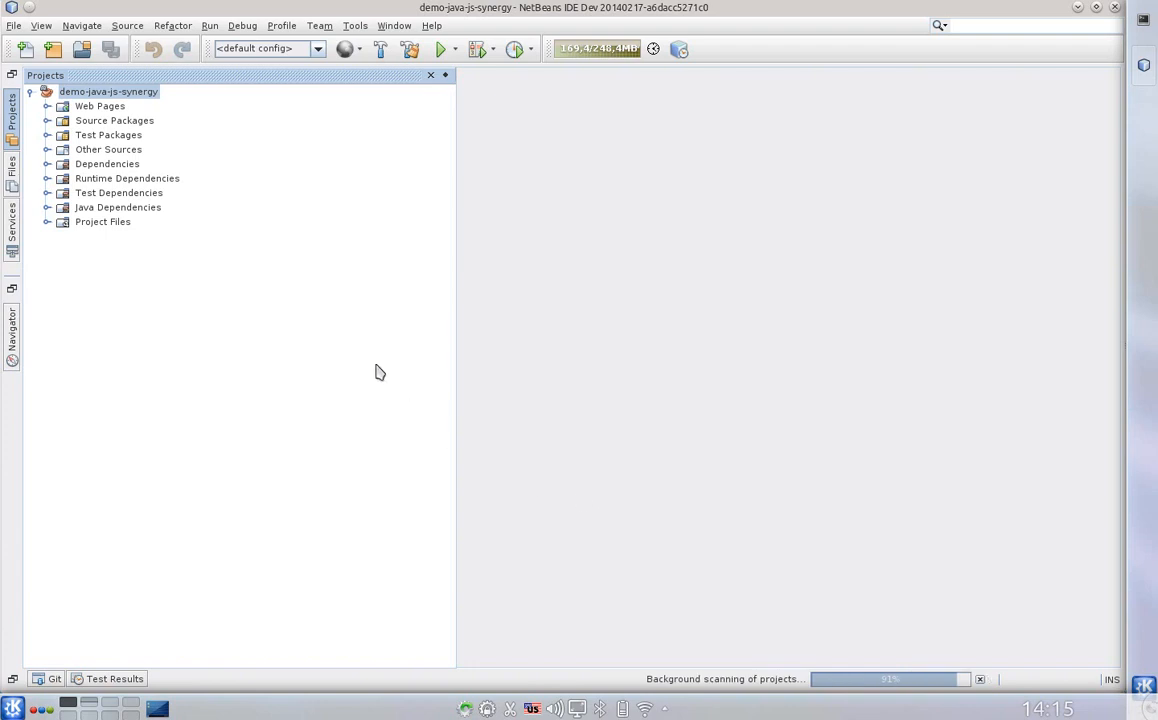
mouse_move(100, 140)
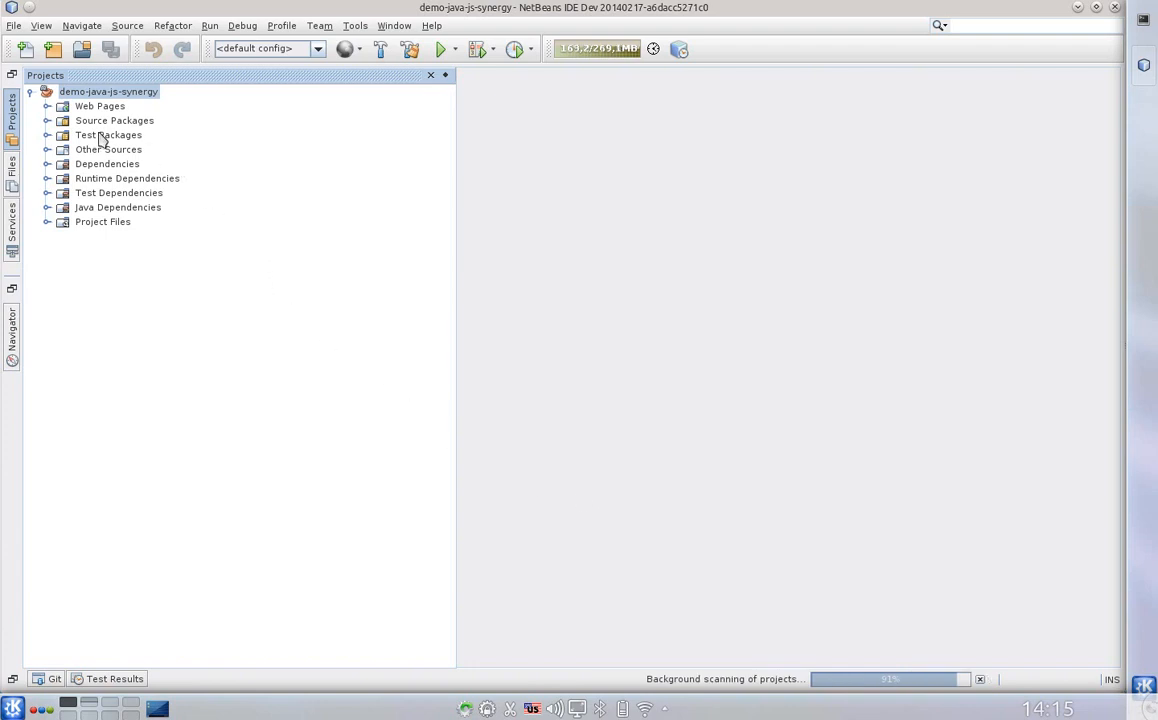
Step: Open DataModel.java from the source packages and set a breakpoint on the setOn(false) line
left_click(46, 120)
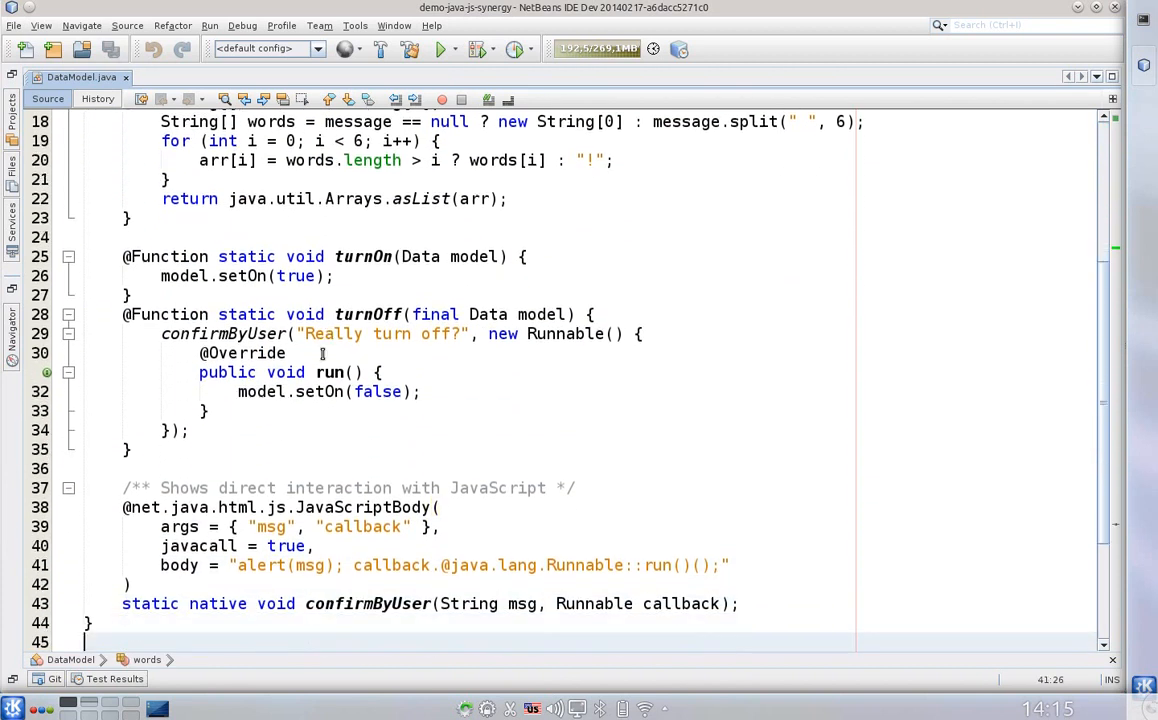
left_click(322, 372)
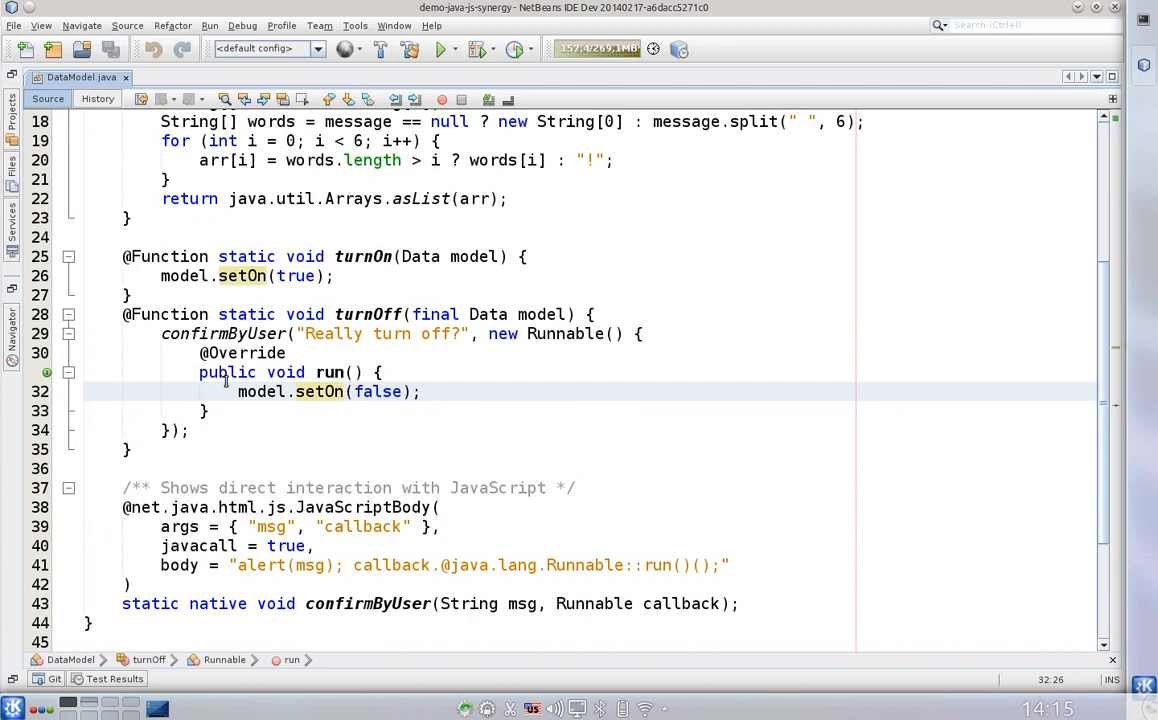
left_click(42, 390)
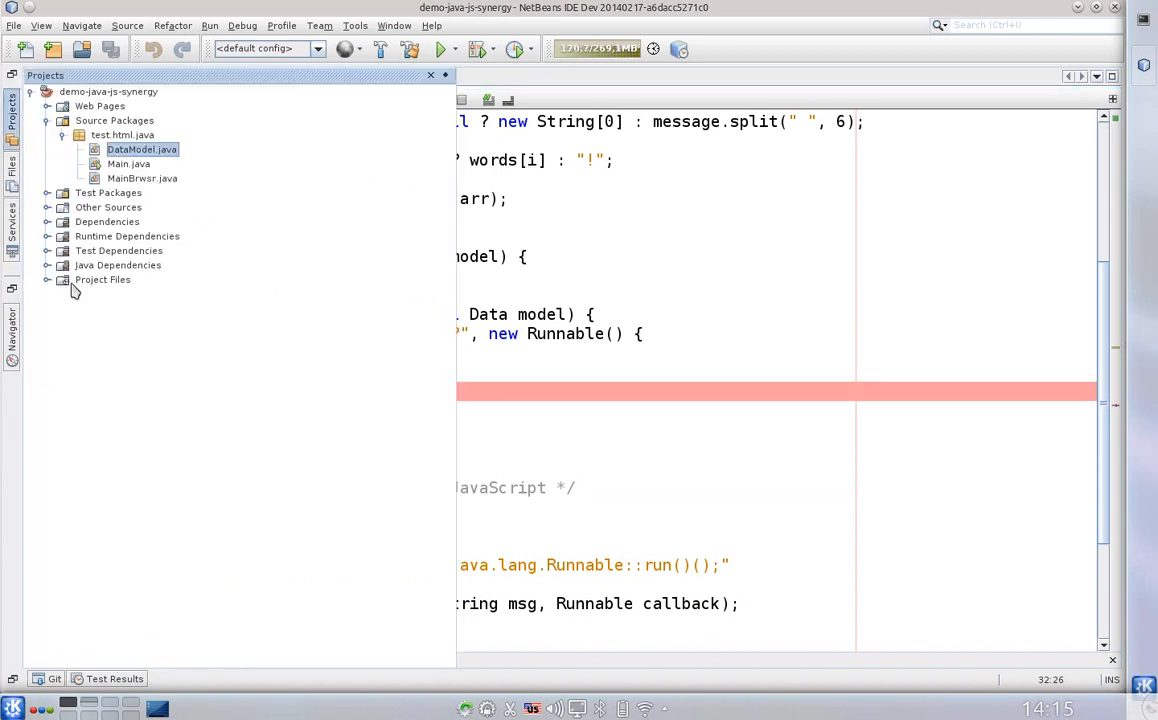
Step: Bring up the demo-java-js-synergy project node's context actions
left_click(108, 92)
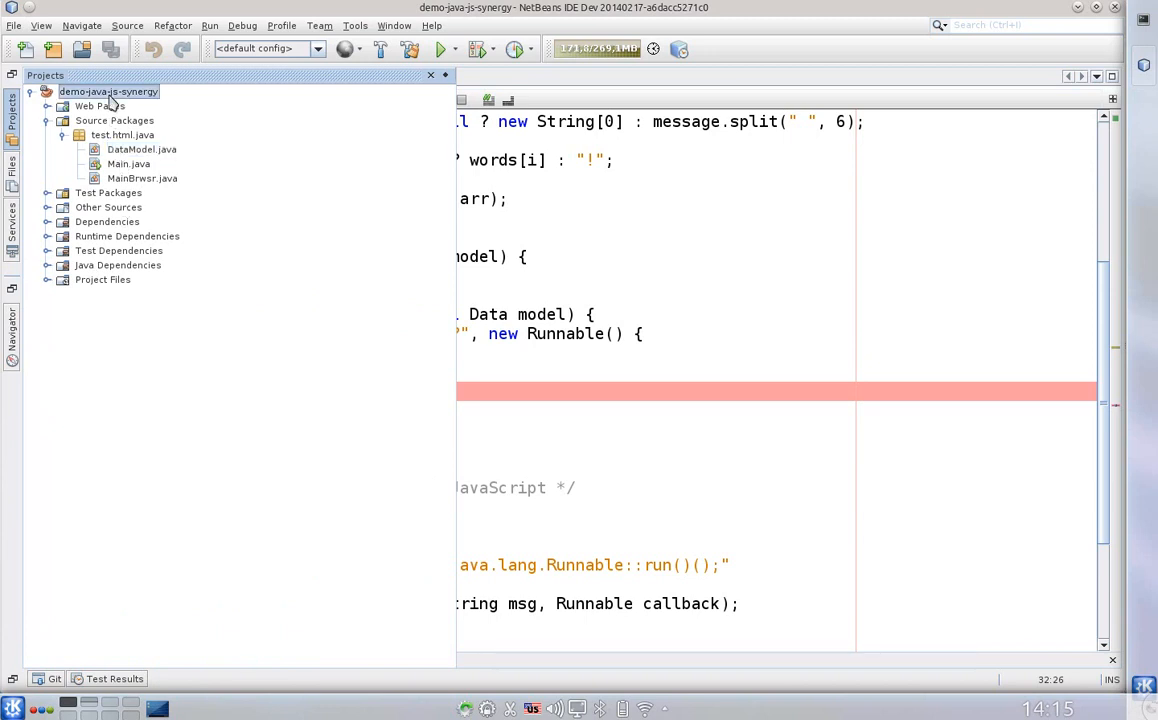
right_click(108, 92)
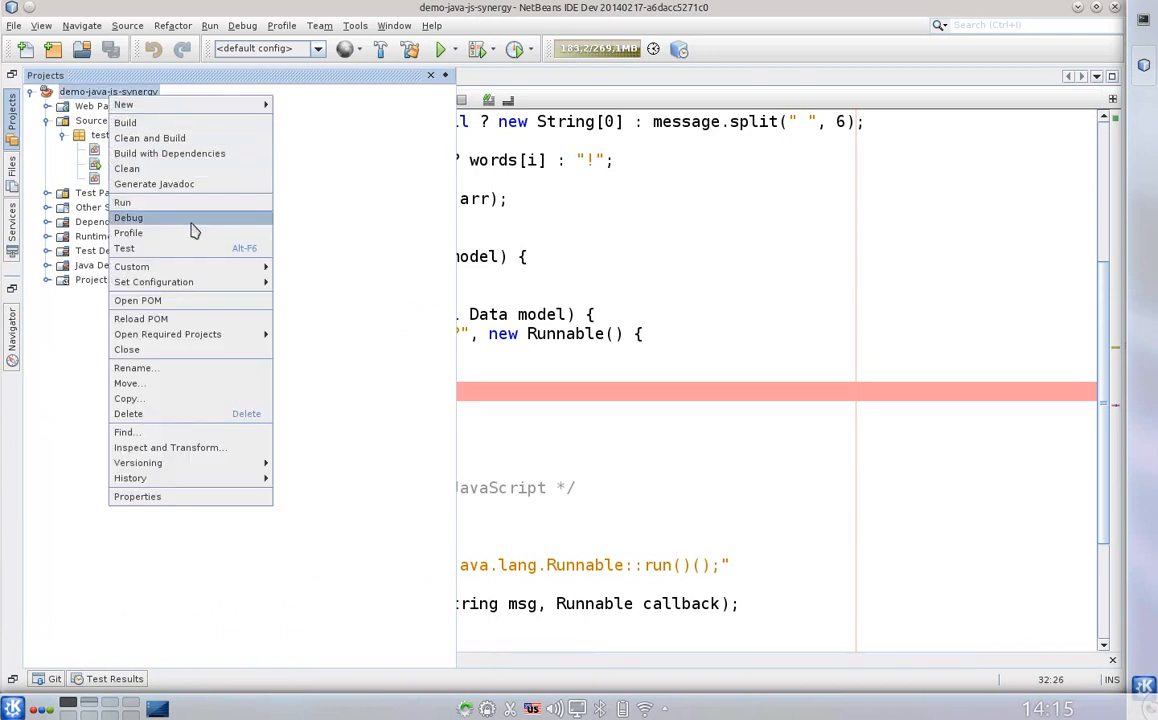
Step: Debug the project, start and stop the Words Demo animation, and confirm really turning it off
left_click(128, 218)
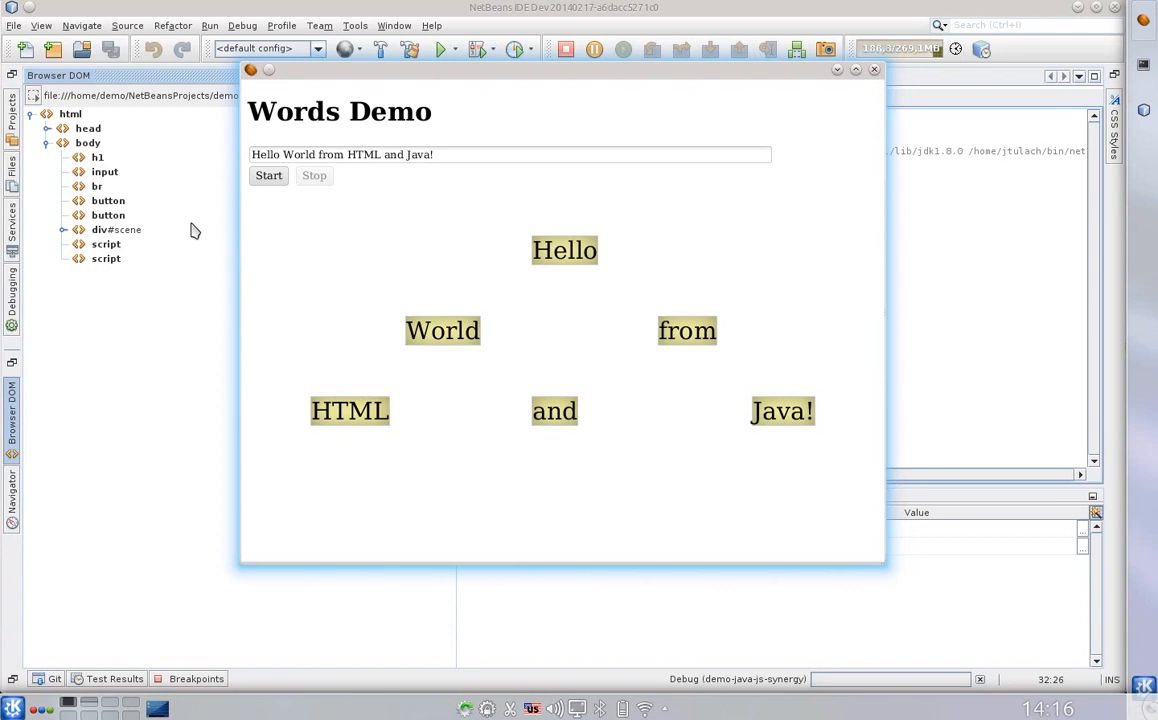
mouse_move(316, 176)
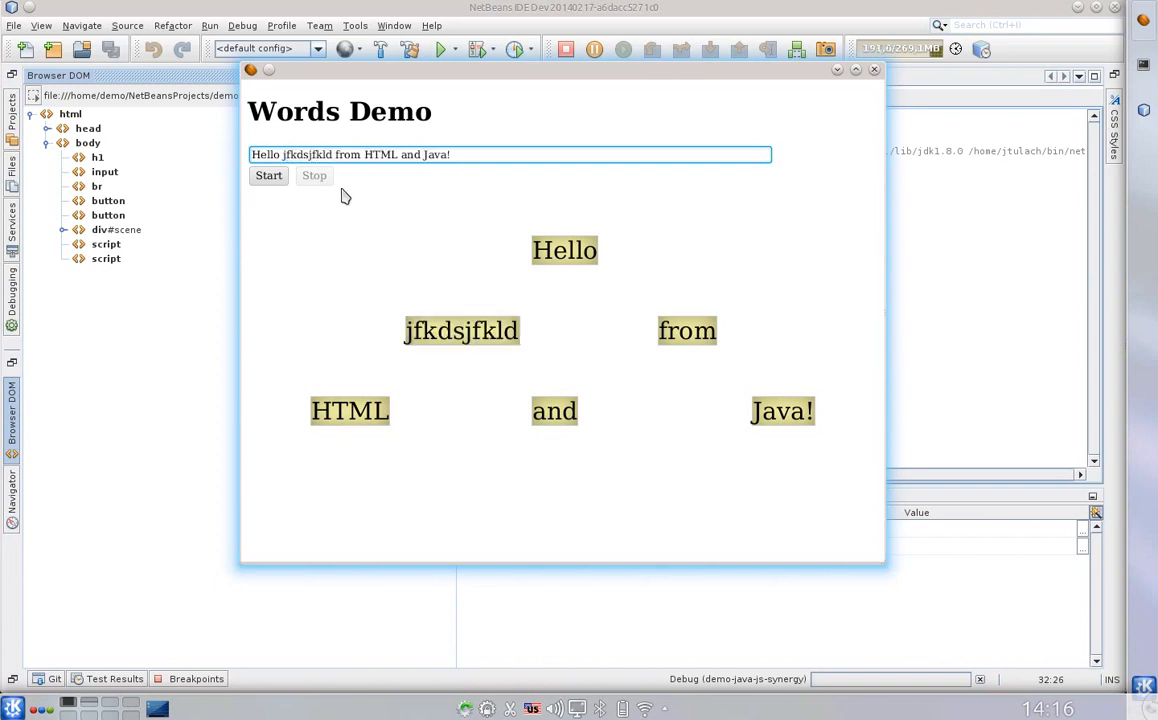
left_click(268, 176)
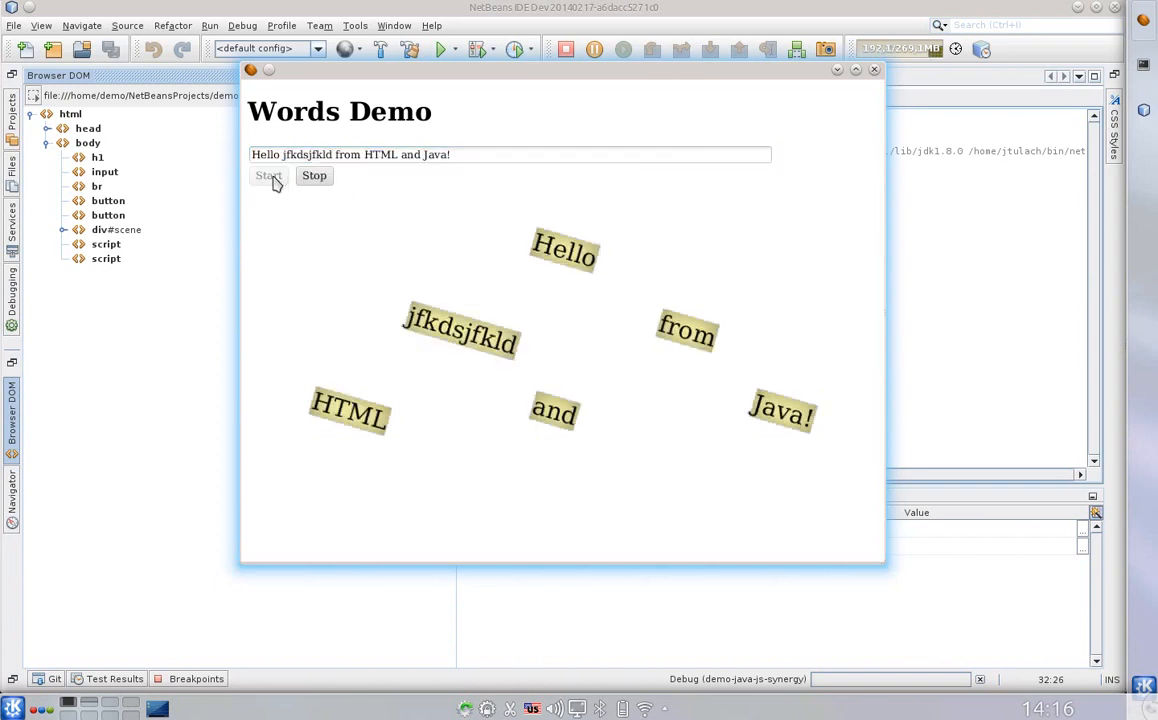
left_click(268, 176)
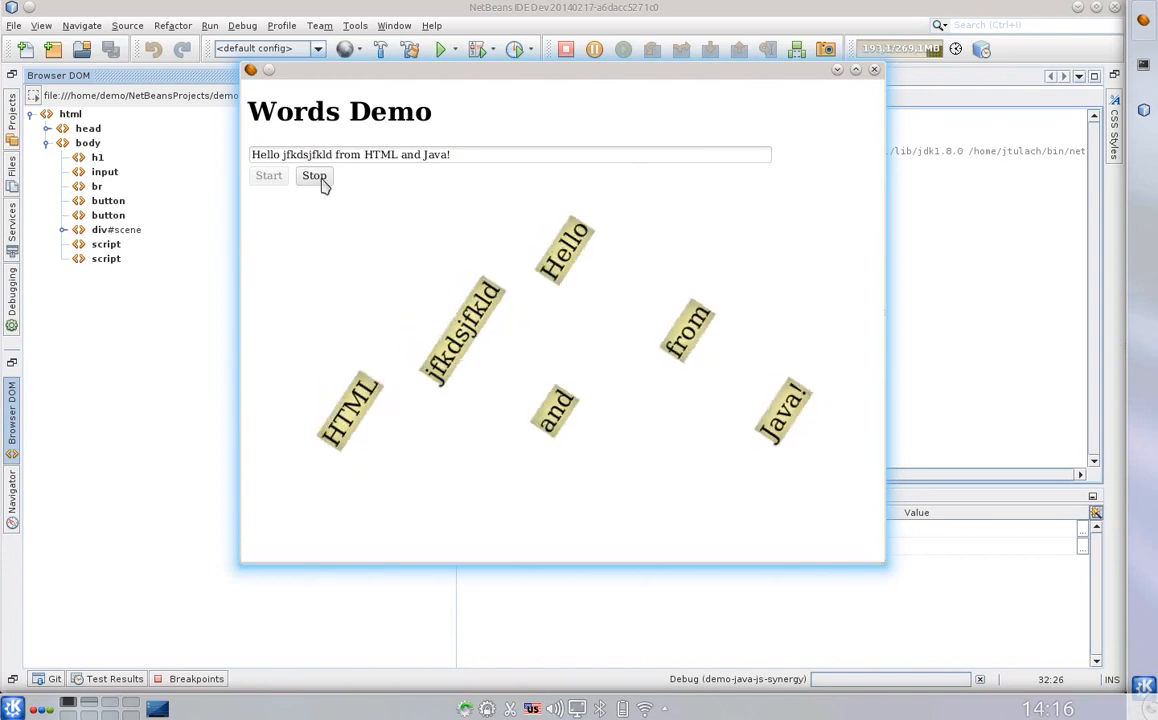
left_click(314, 176)
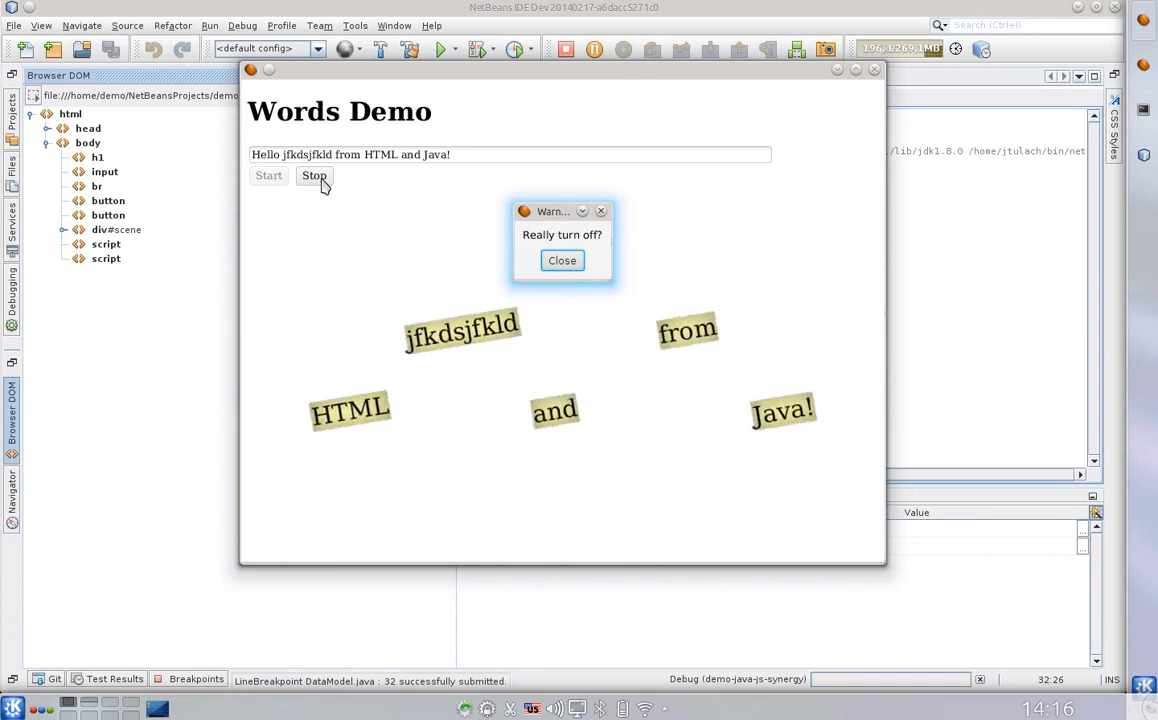
left_click(562, 260)
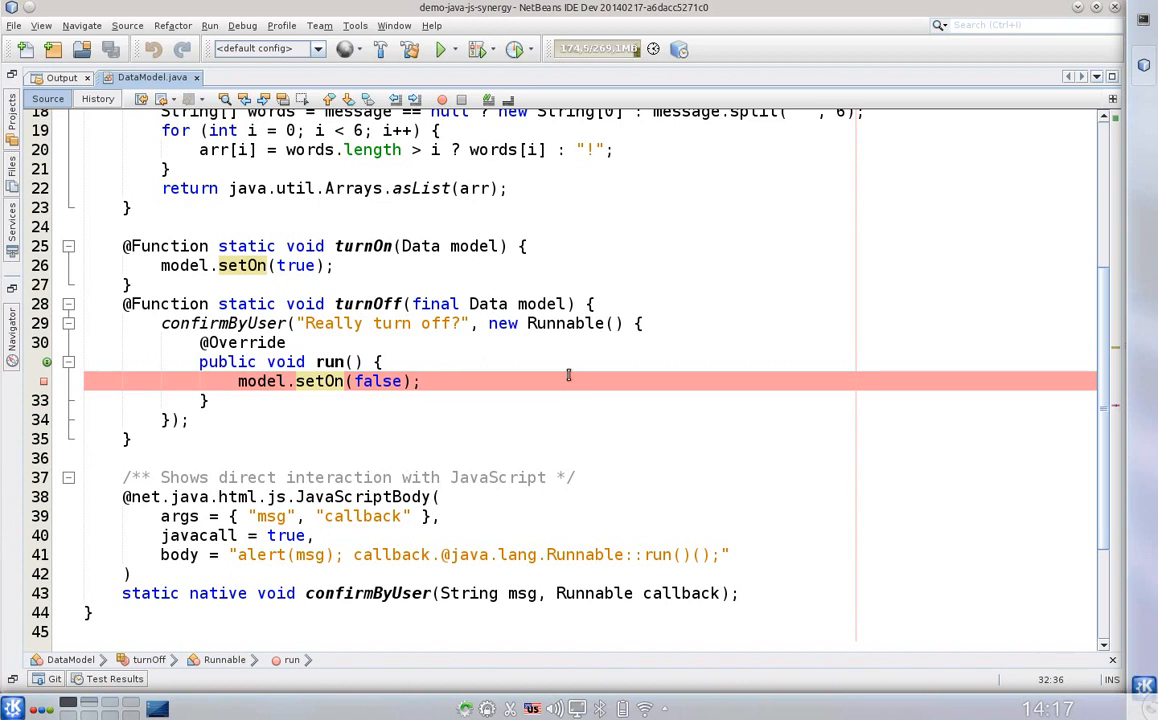
Step: Finish the DataModel debug session and set a breakpoint on the called++ line in JsInteractionTest
left_click(88, 612)
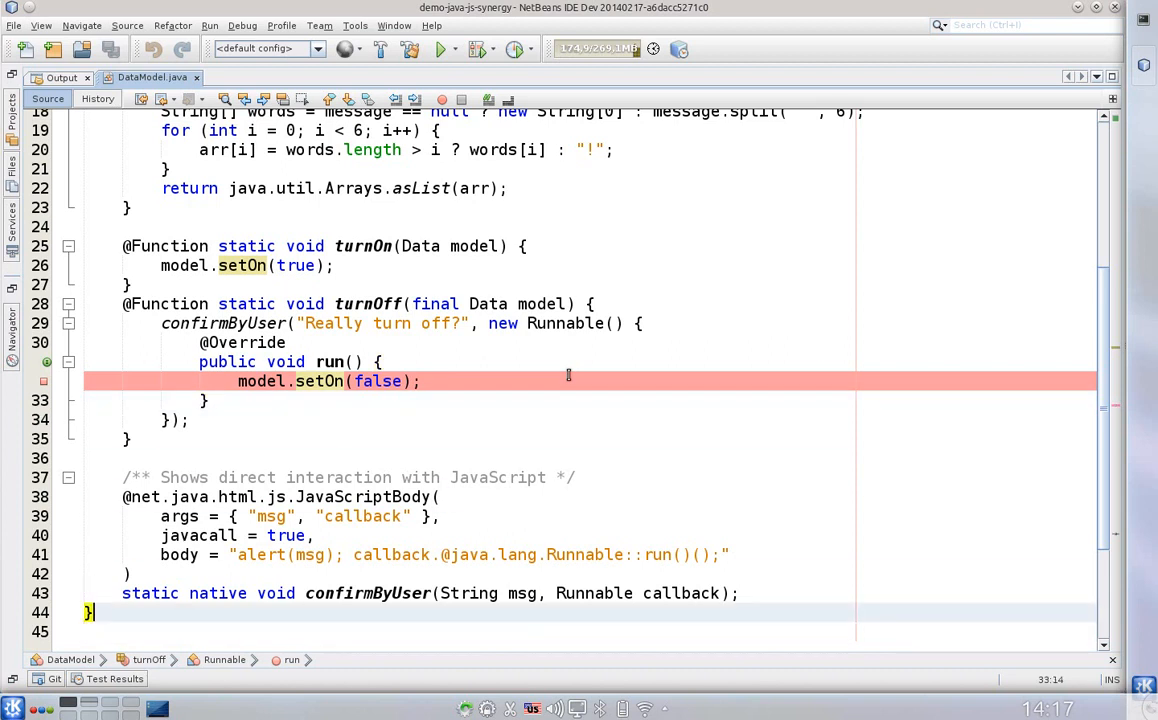
left_click(364, 496)
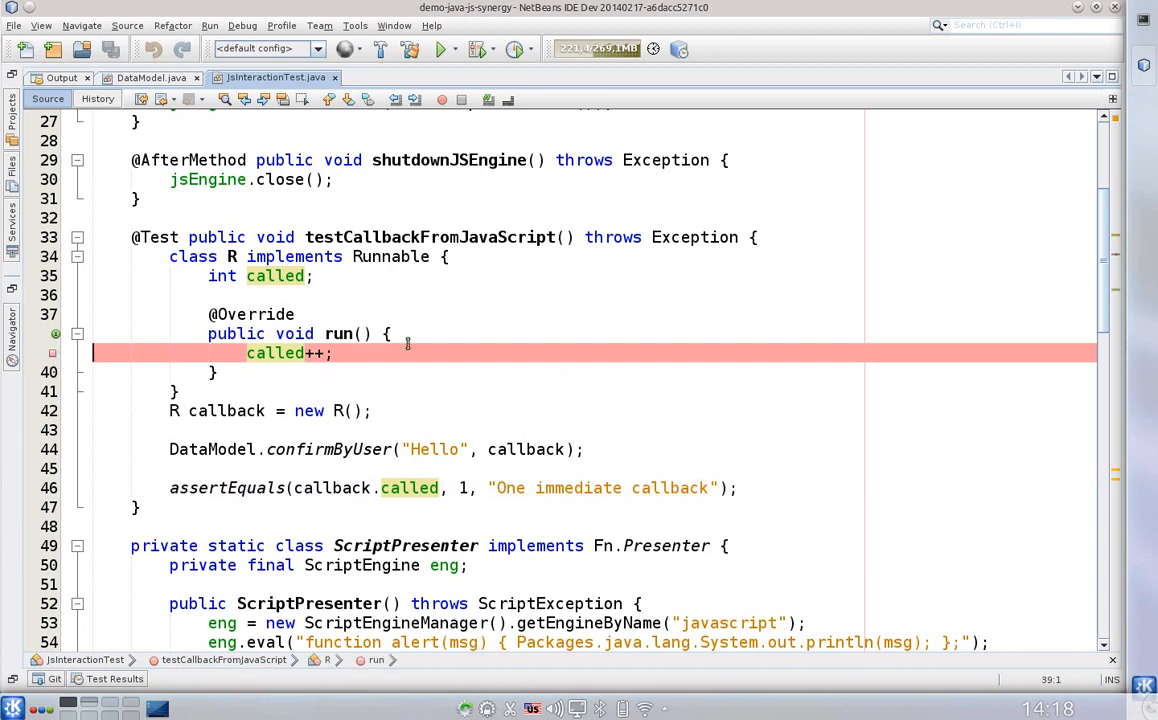
Step: Debug the testCallbackFromJavaScript test until it pauses at the called++ breakpoint
right_click(380, 256)
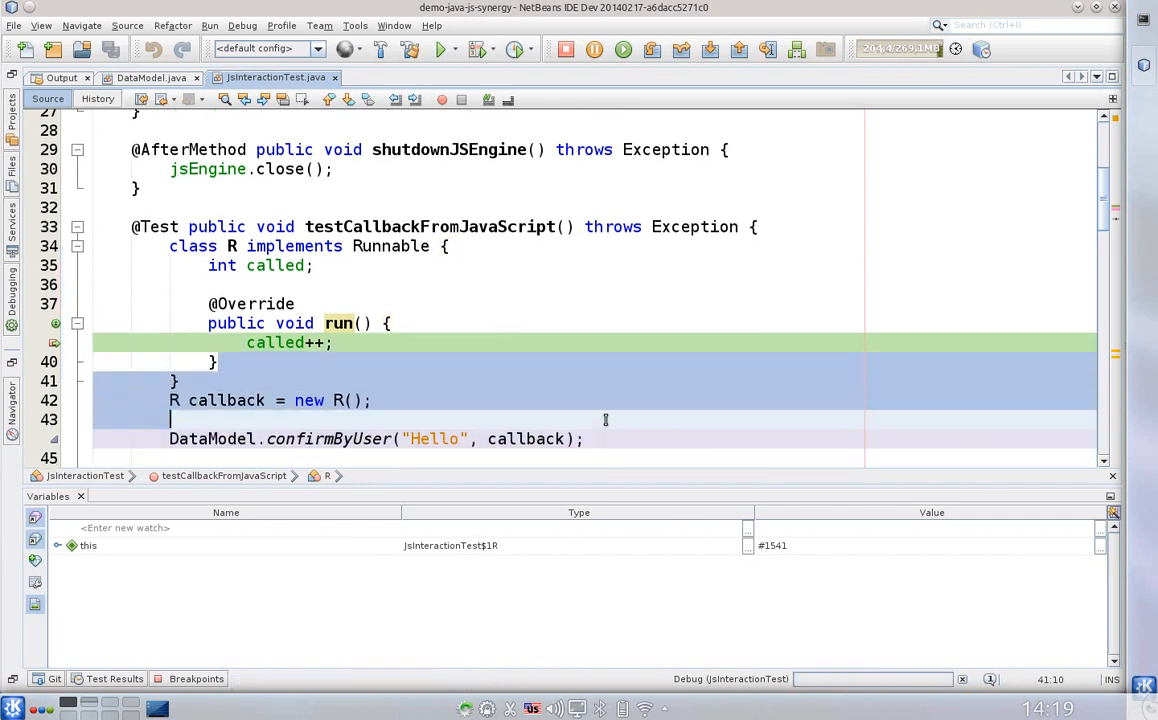
left_click(604, 418)
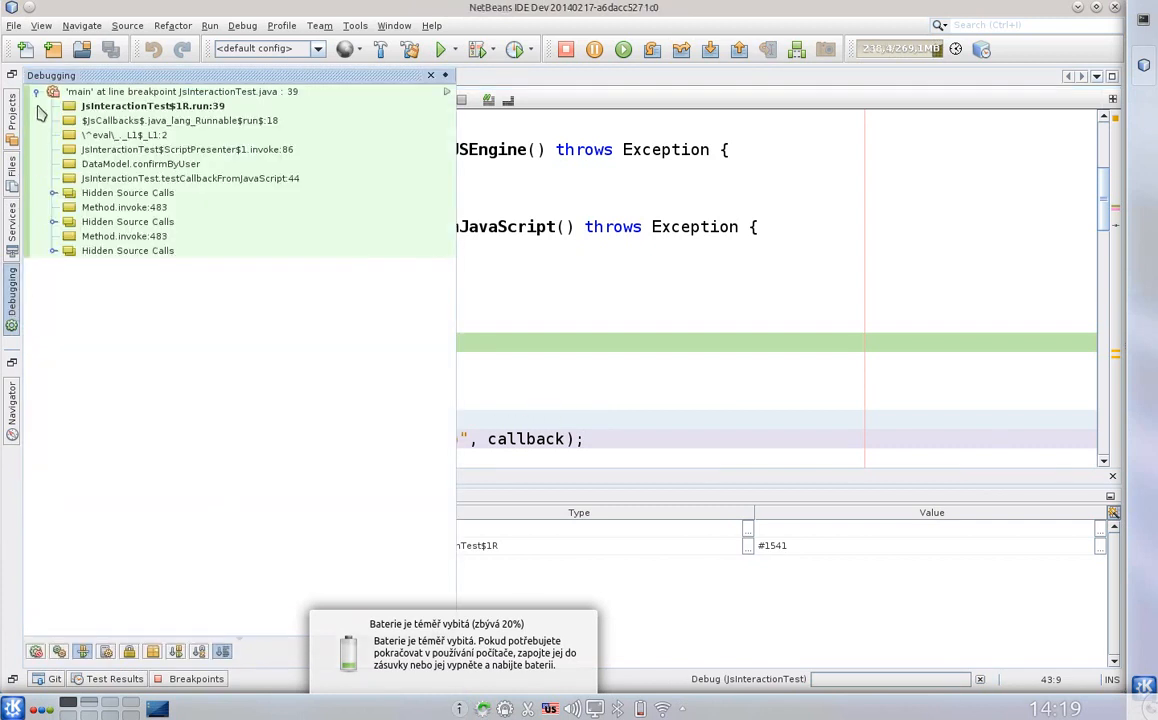
left_click(180, 120)
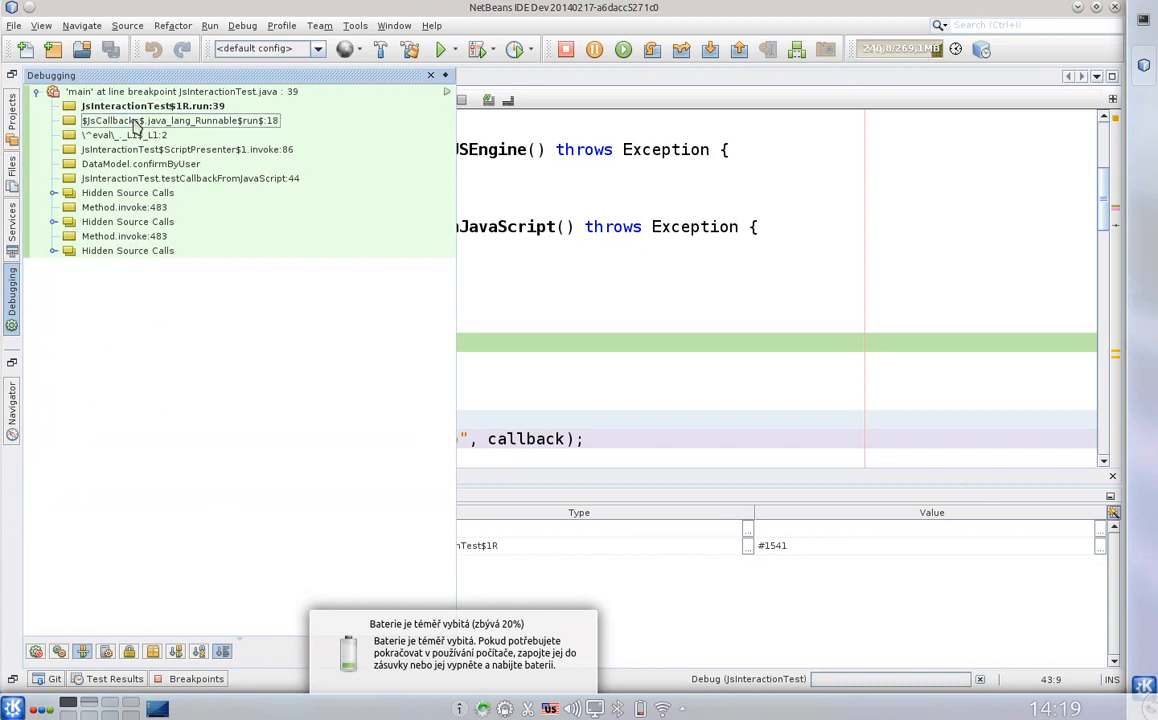
left_click(152, 106)
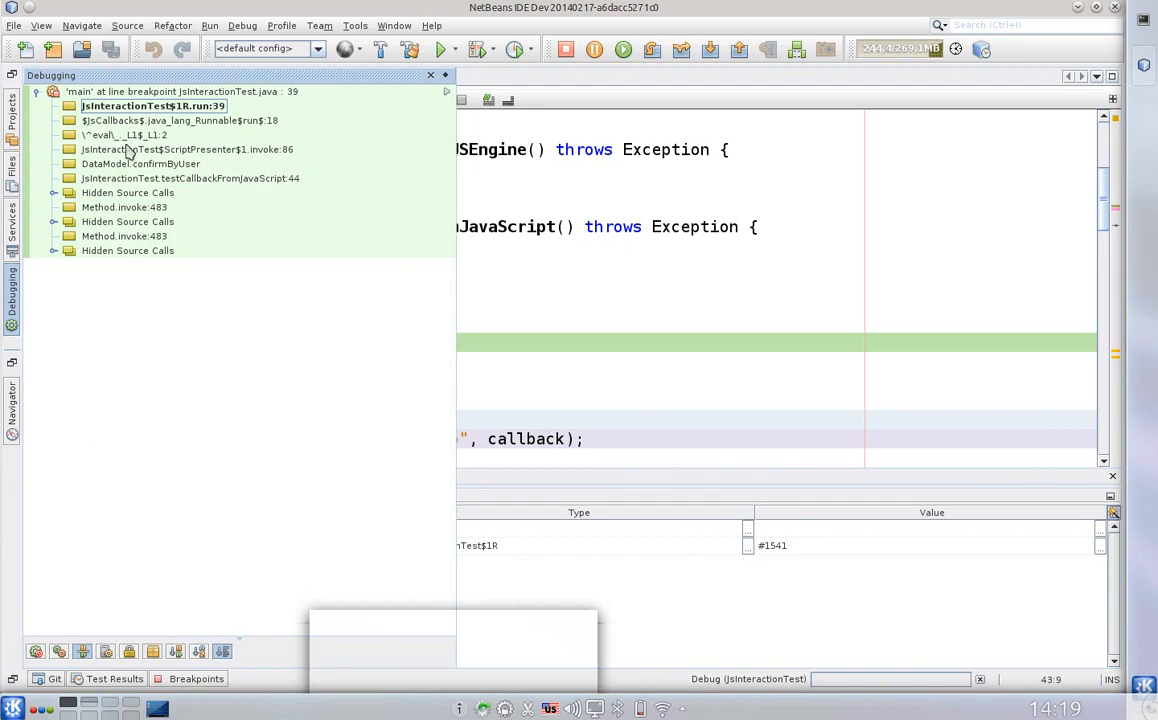
Step: Select the <eval> JavaScript frame in the call stack and bring up its actions
left_click(124, 136)
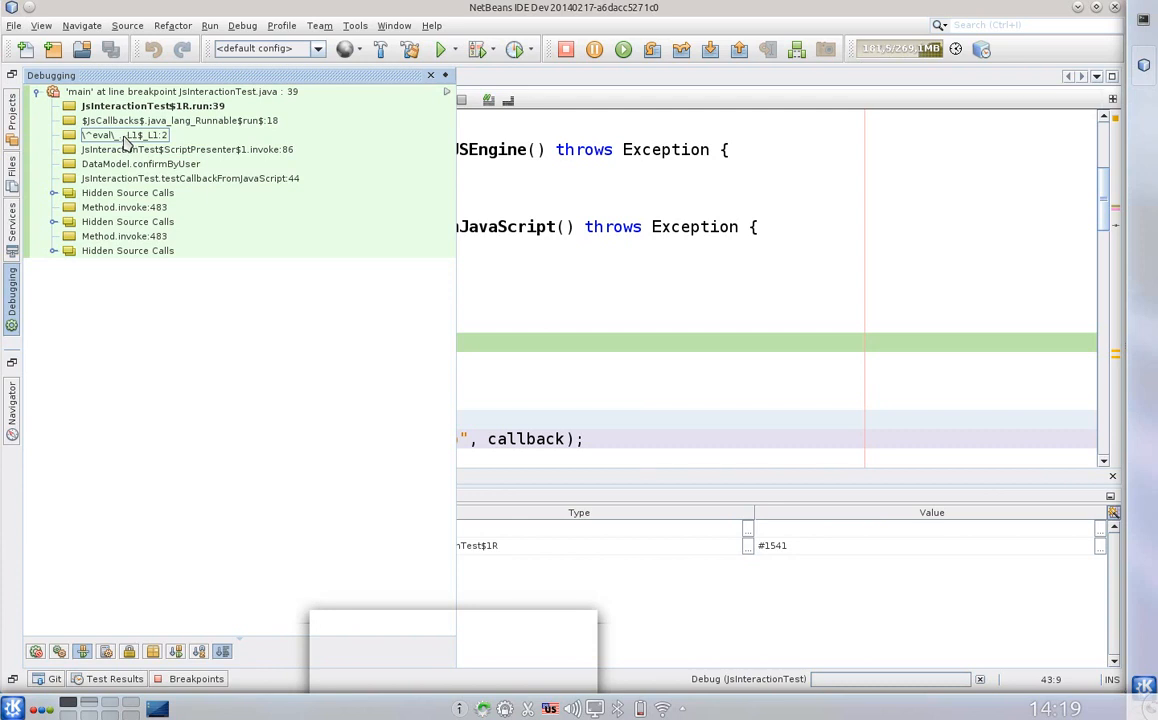
right_click(124, 136)
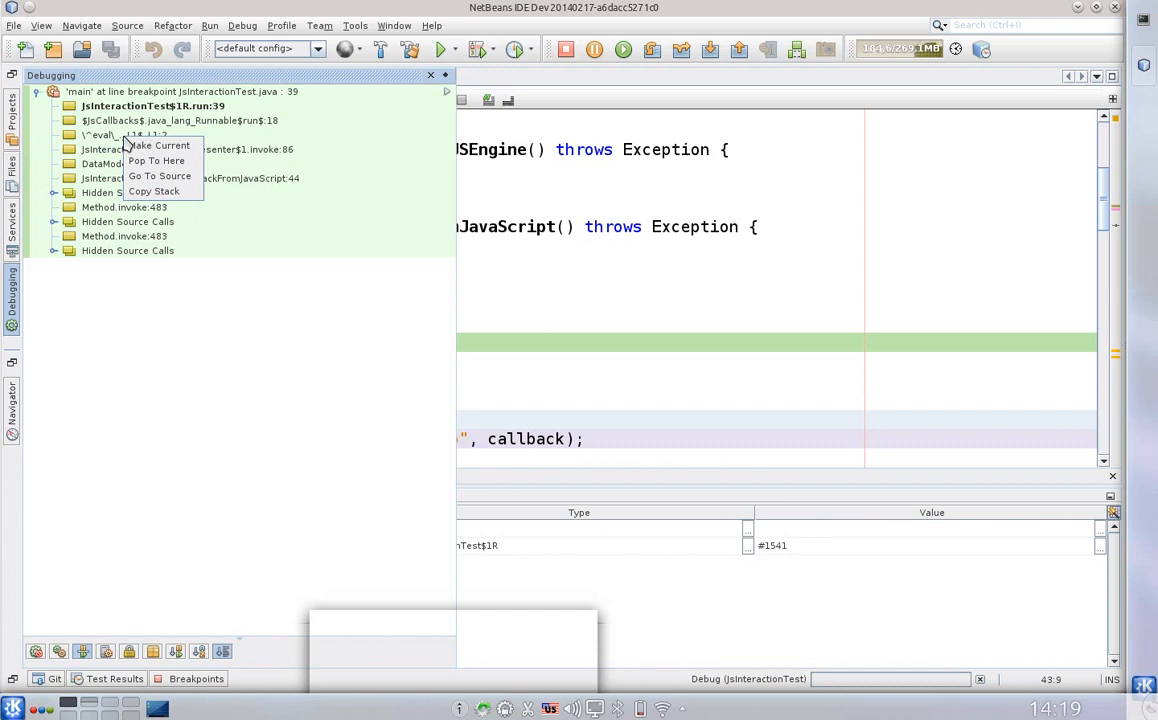
mouse_move(160, 176)
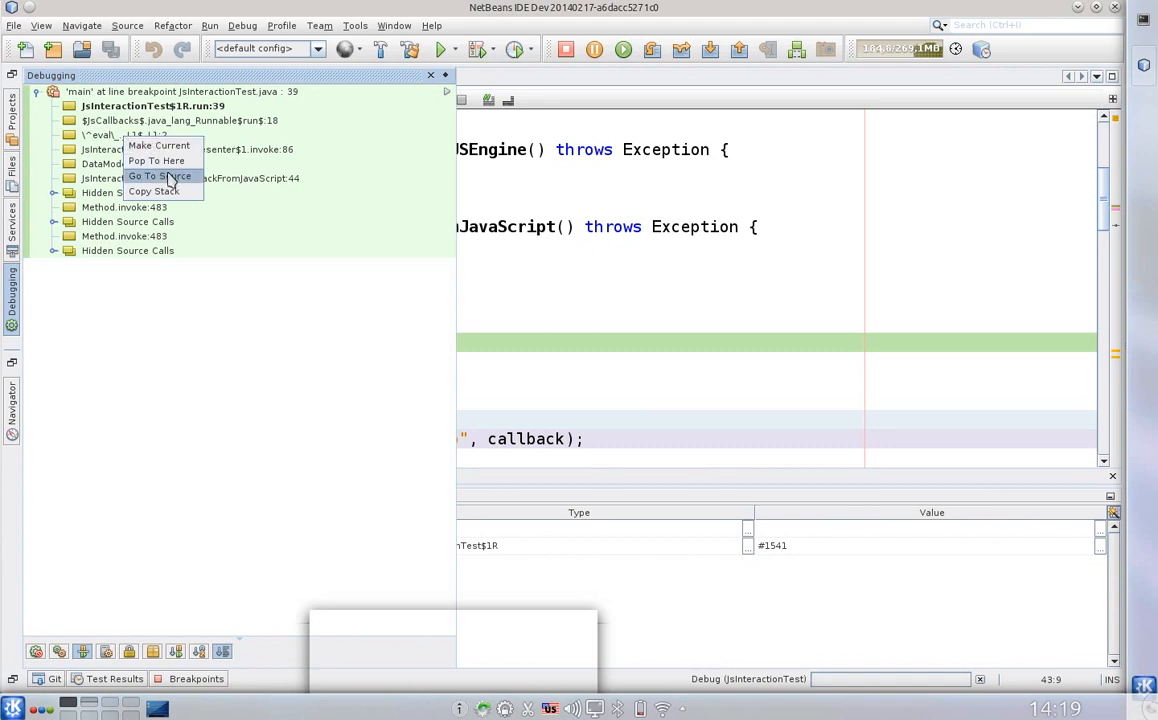
Step: Go to the generated JavaScript source of the eval frame and inspect its msg, callback and vm variables
left_click(160, 176)
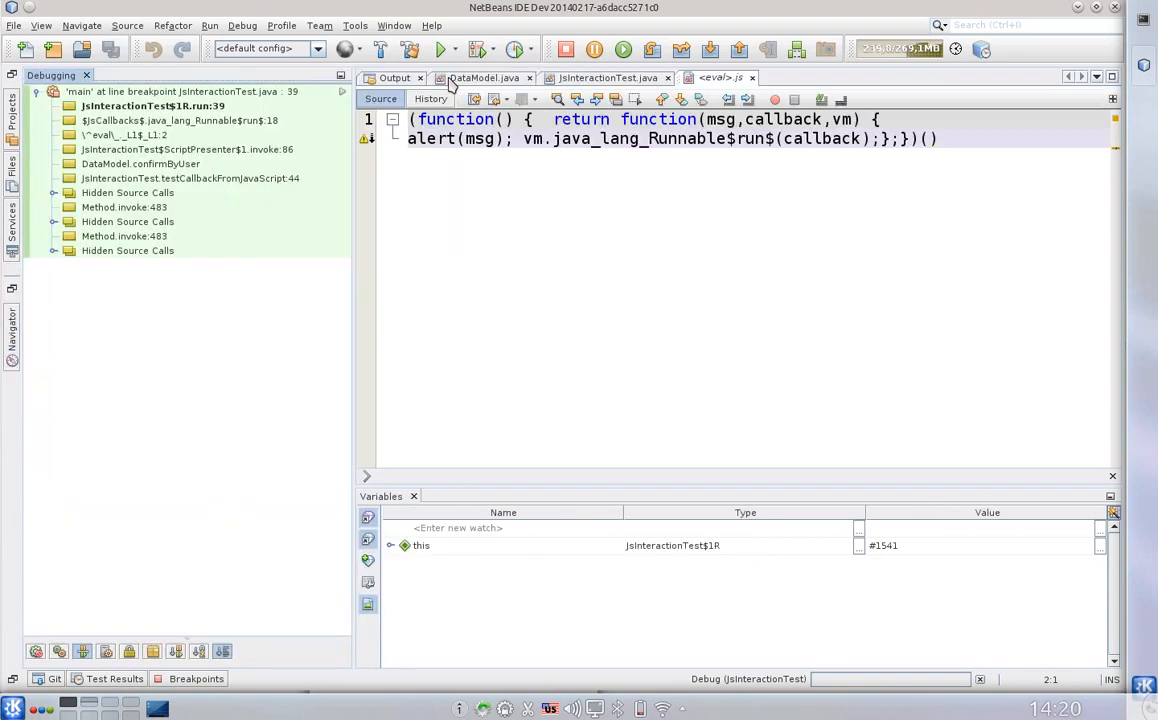
right_click(100, 136)
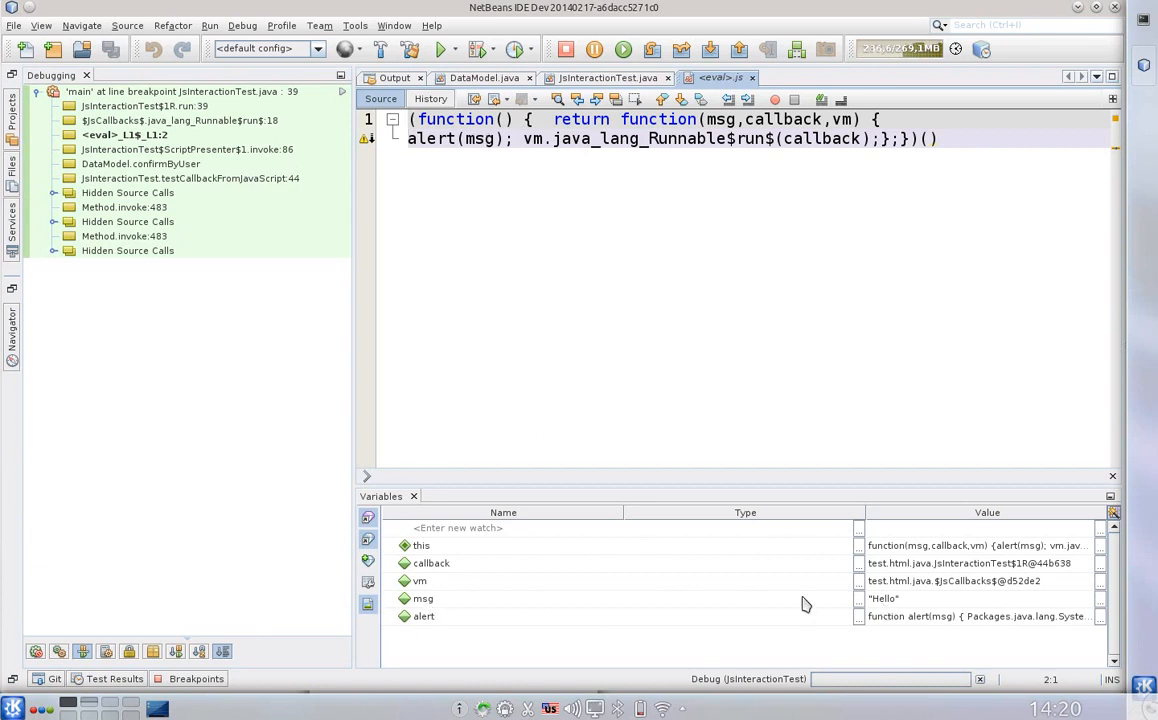
mouse_move(484, 138)
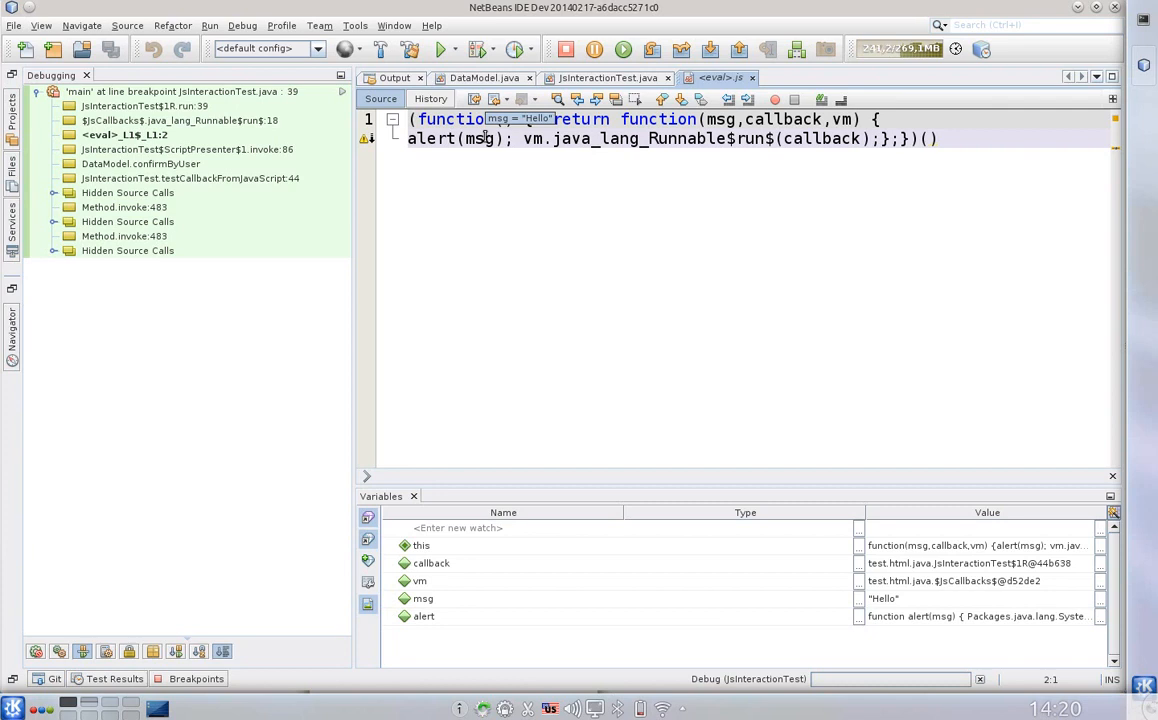
mouse_move(540, 192)
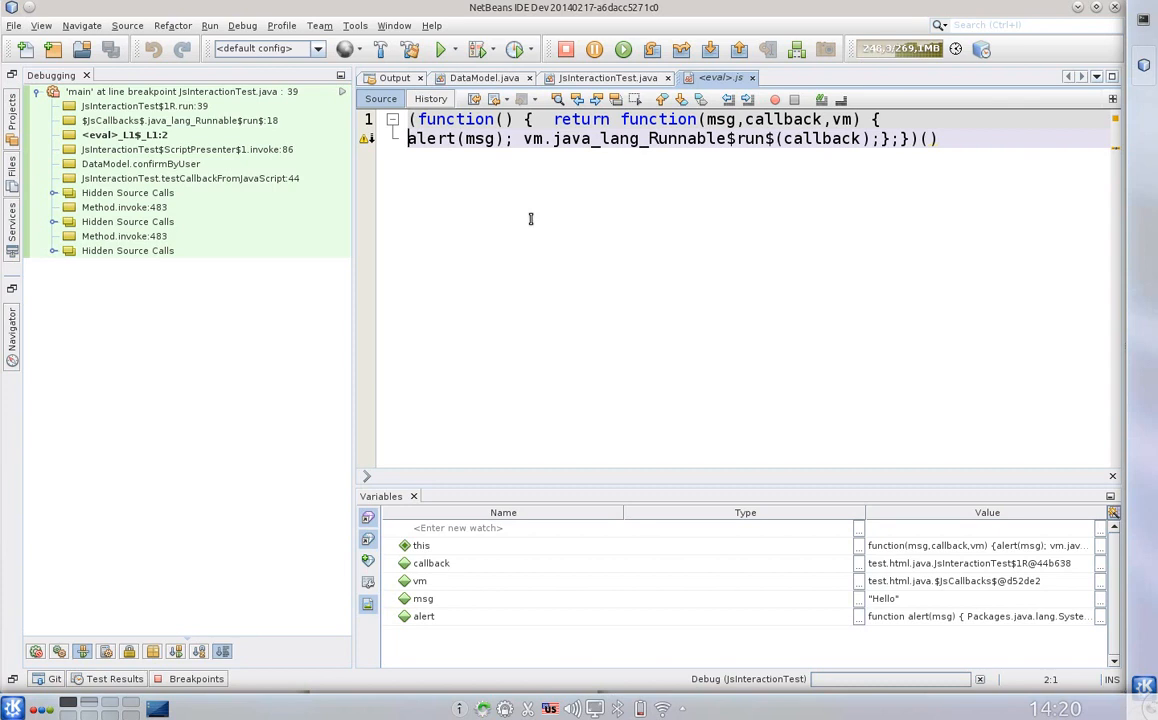
mouse_move(250, 132)
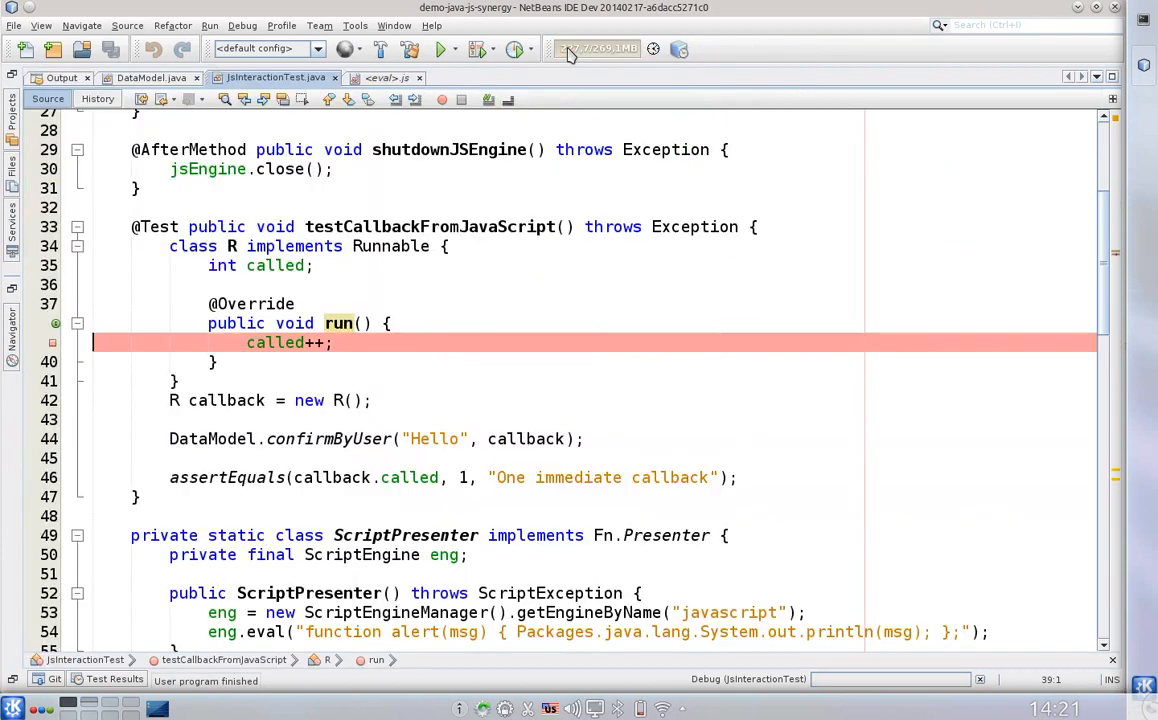
Step: Give confirmByUser an int warnTimes parameter passed as the warn argument in DataModel.java
left_click(150, 76)
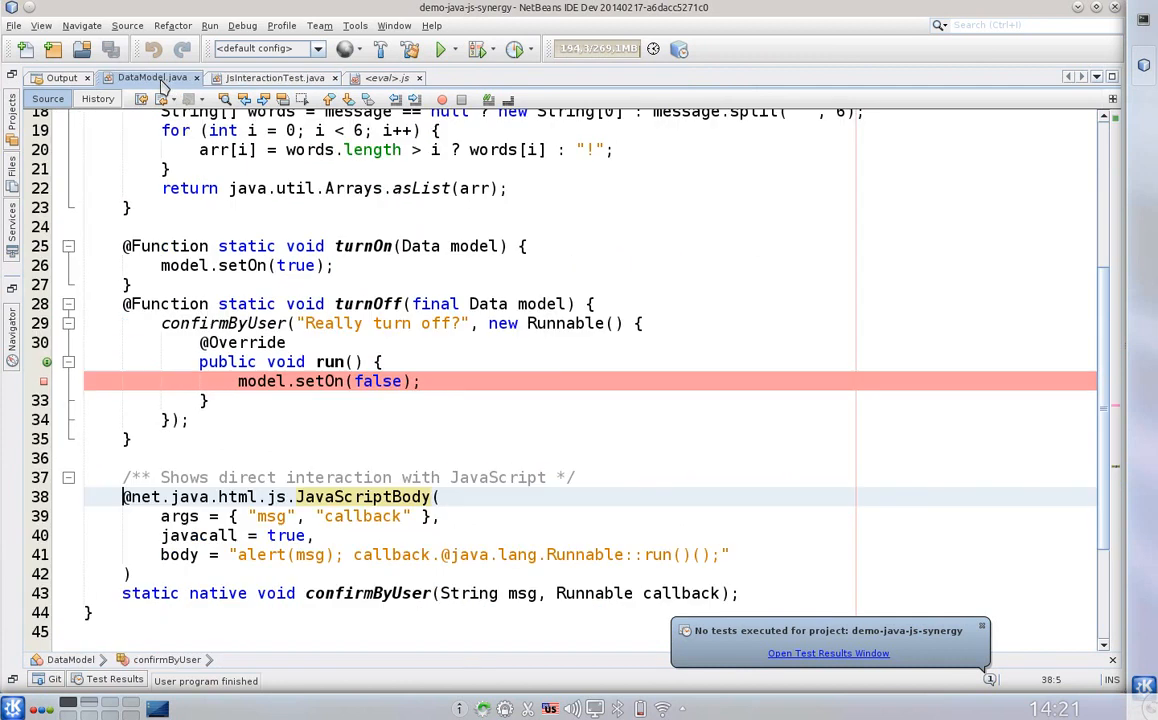
left_click(328, 536)
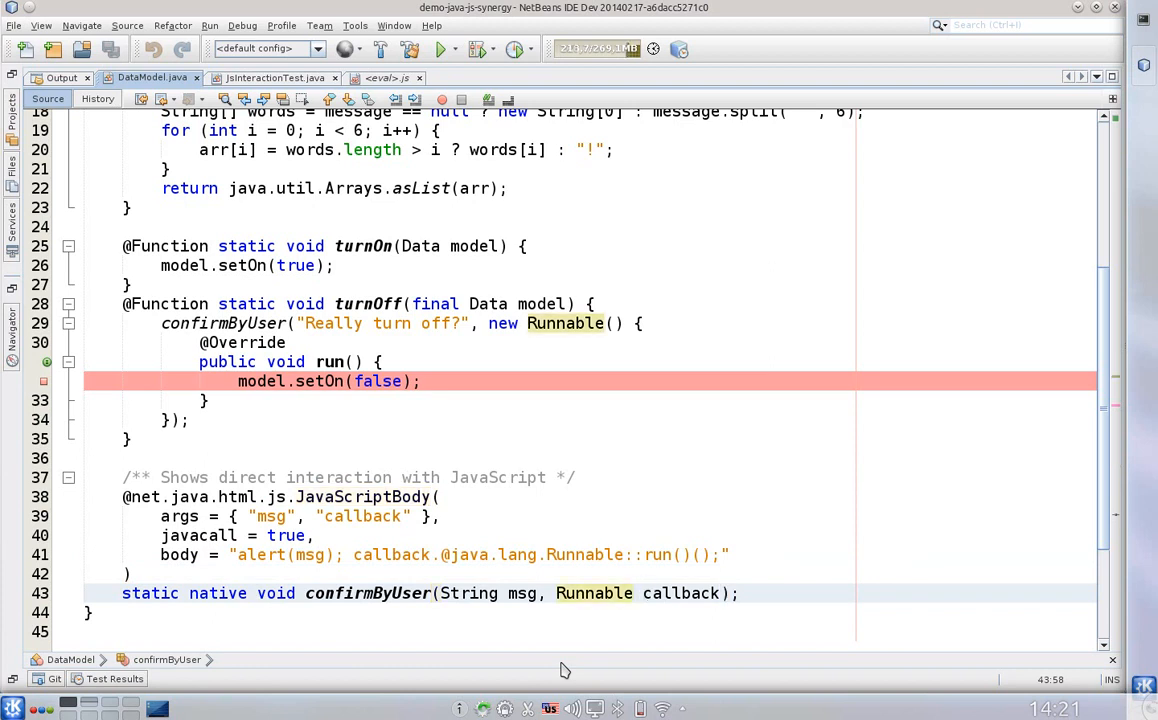
type("int warnTimes,")
type("+ \"")
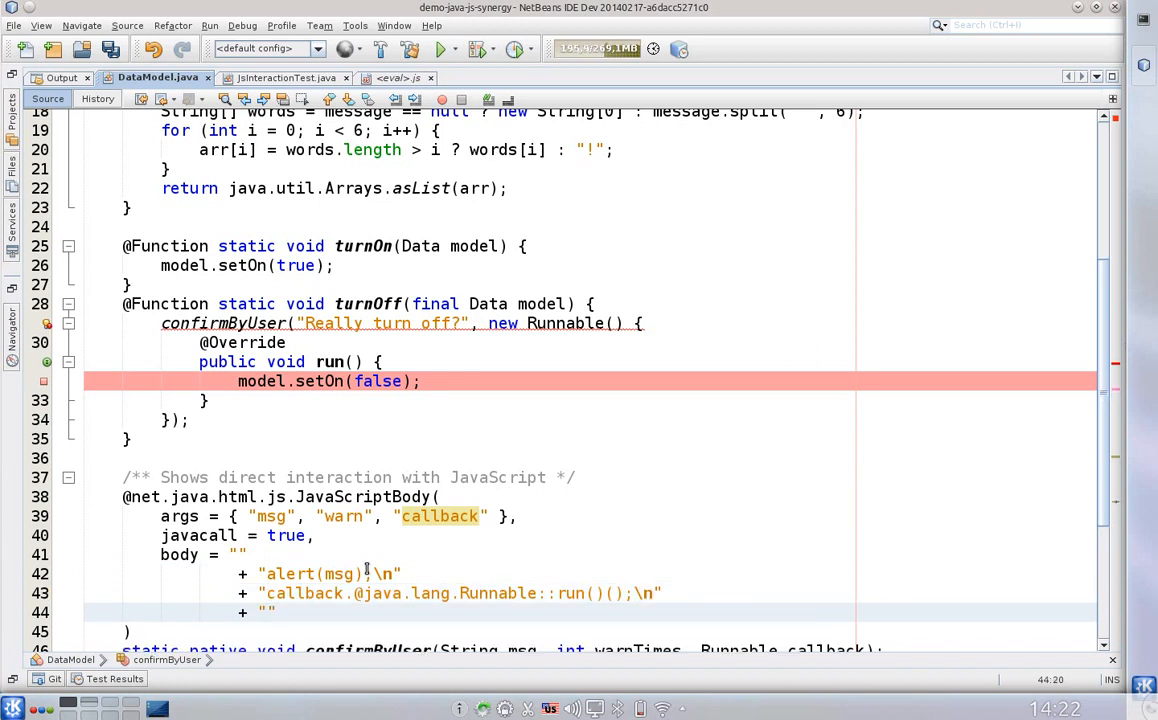
Step: Wrap the JavaScript alert body in a while (warn-- > 0) loop and save DataModel.java
type("w")
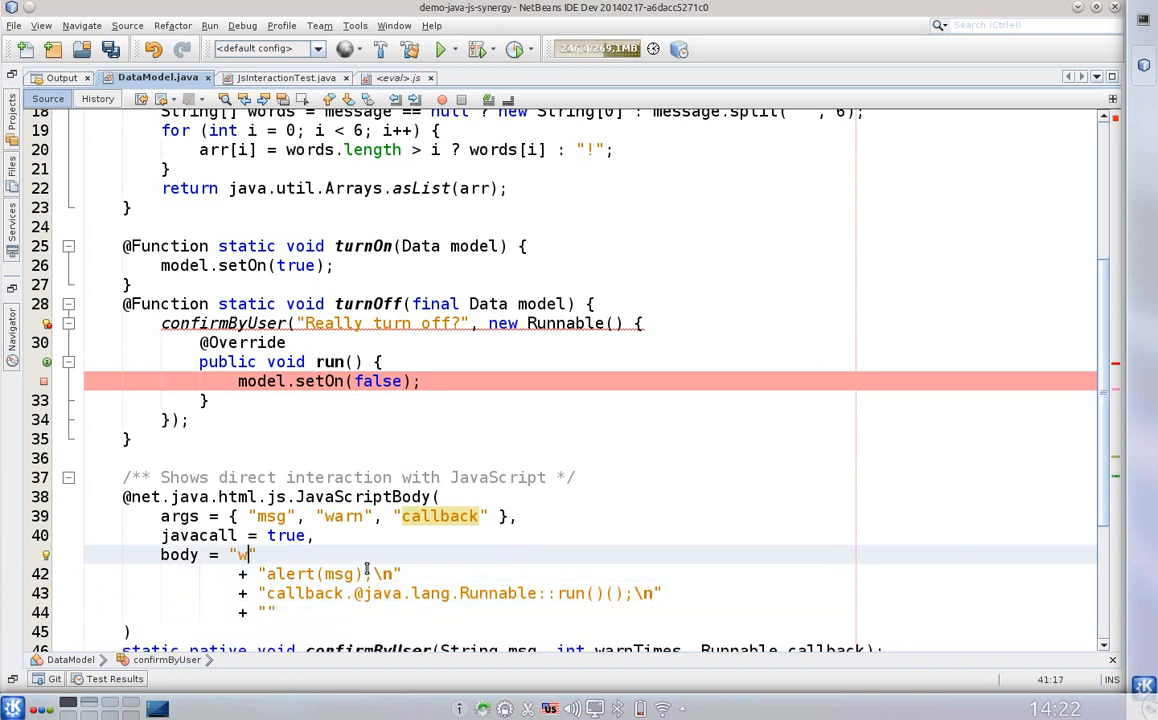
type("hile (w")
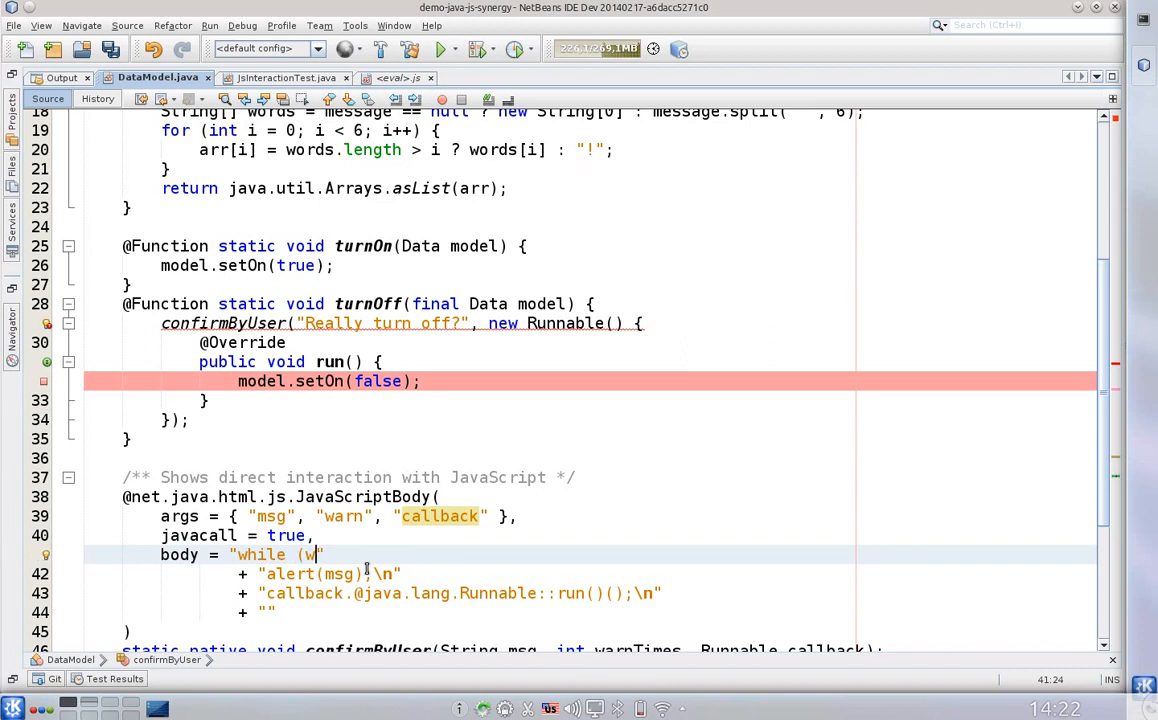
type("arn-- > 0) {")
left_click(590, 612)
type("}")
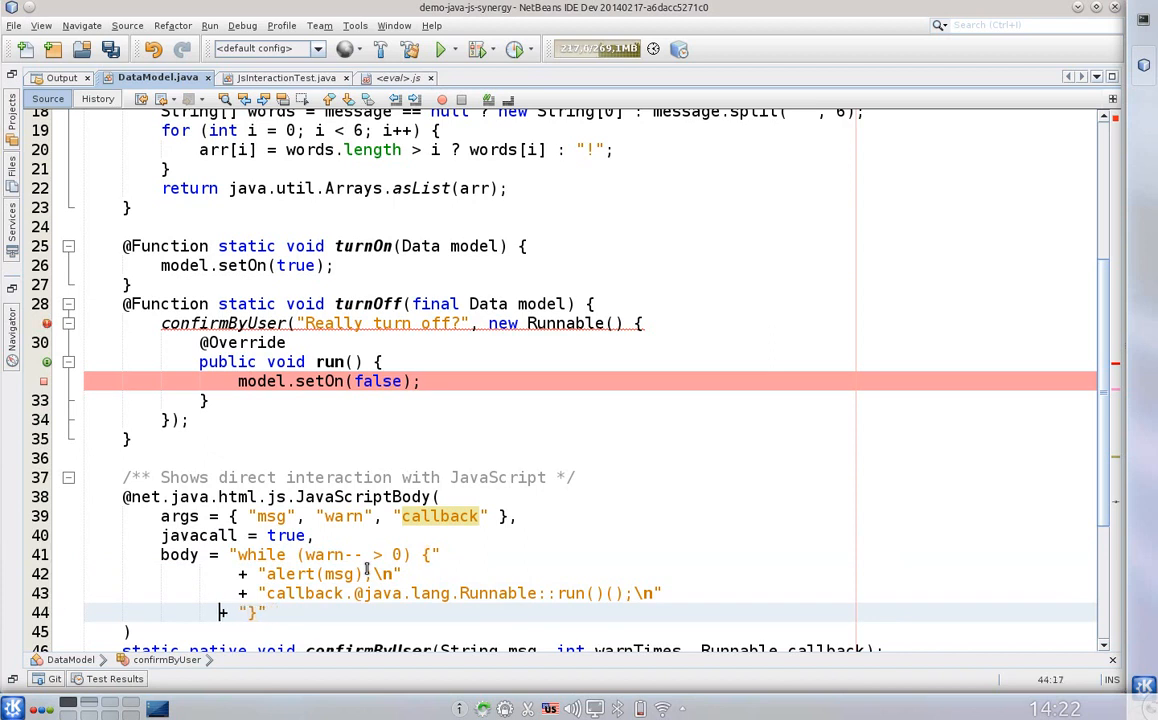
key("ctrl+s")
type("1, ")
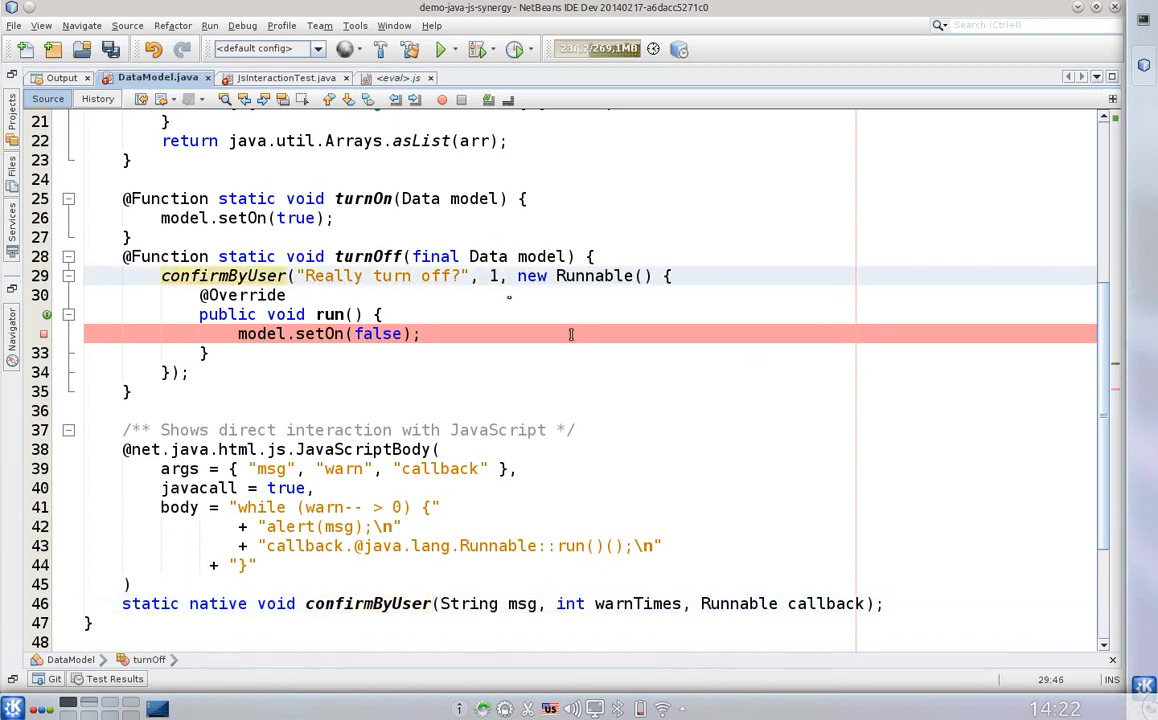
key("ctrl+s")
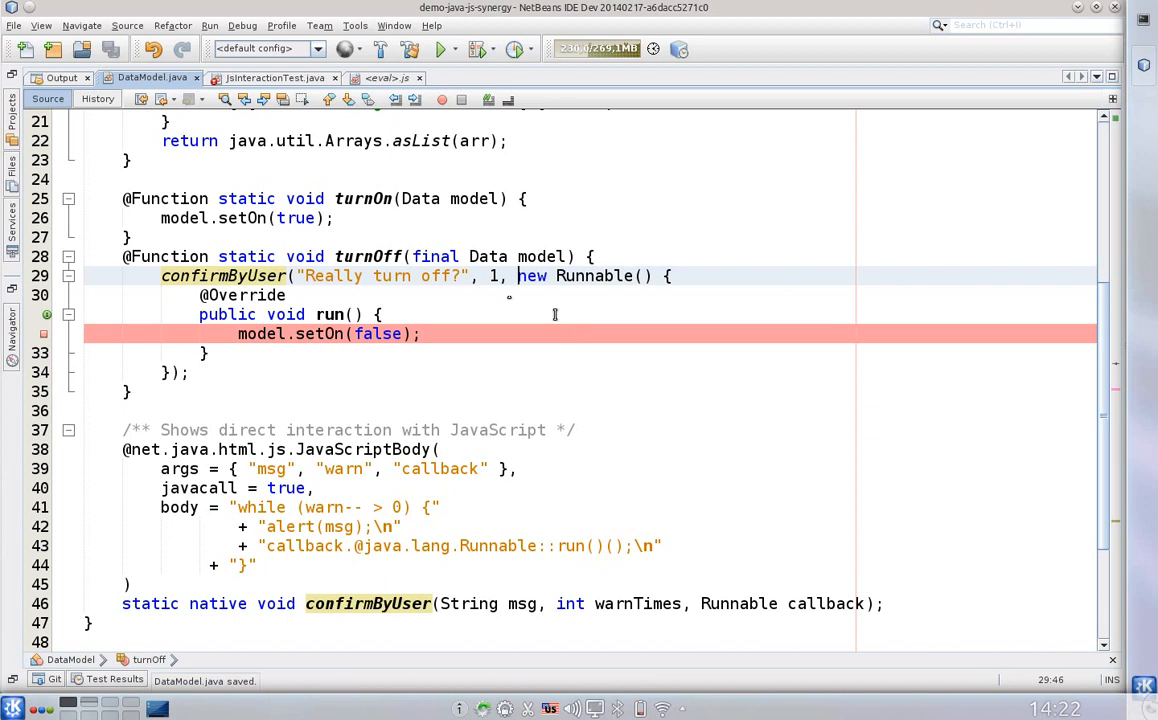
Step: Change the test call to confirmByUser("Hello", 3, callback) and debug the test file until it pauses at called++
left_click(276, 76)
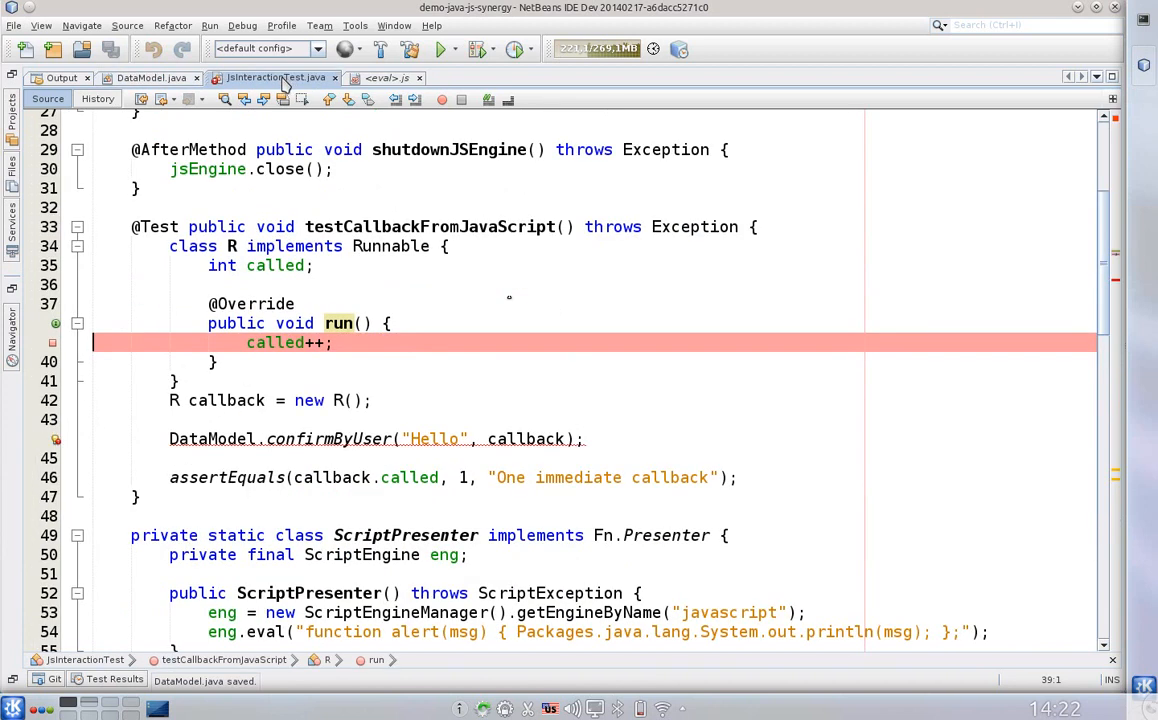
left_click(322, 440)
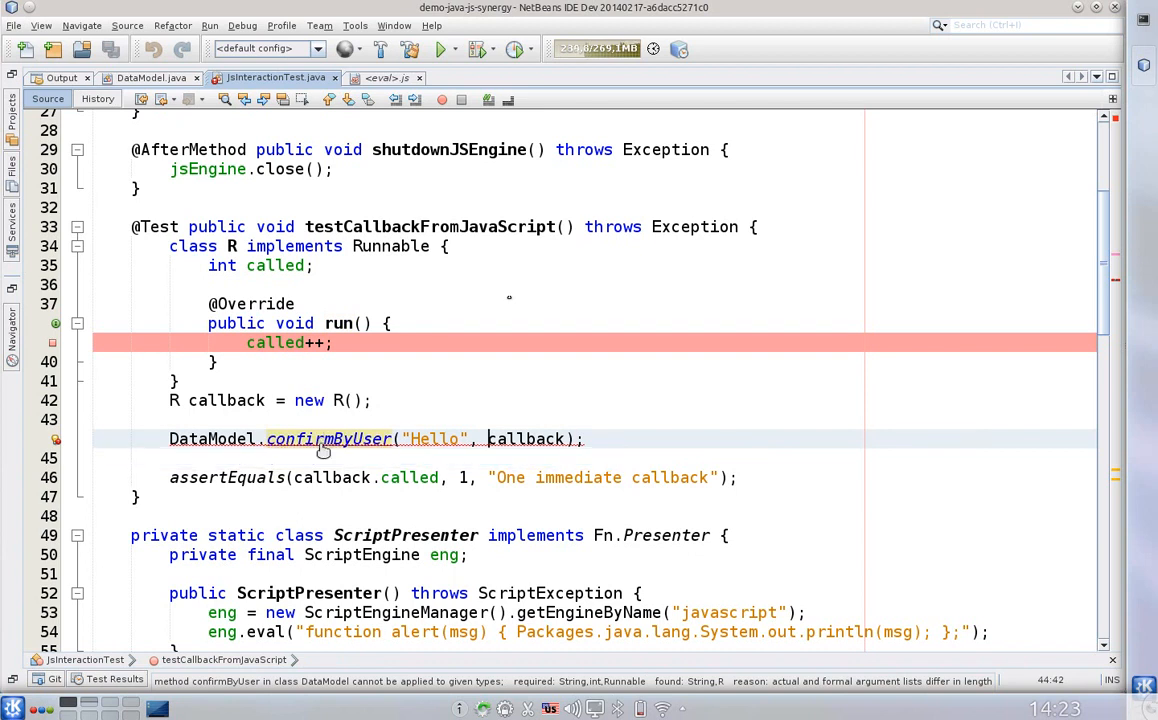
type("3,")
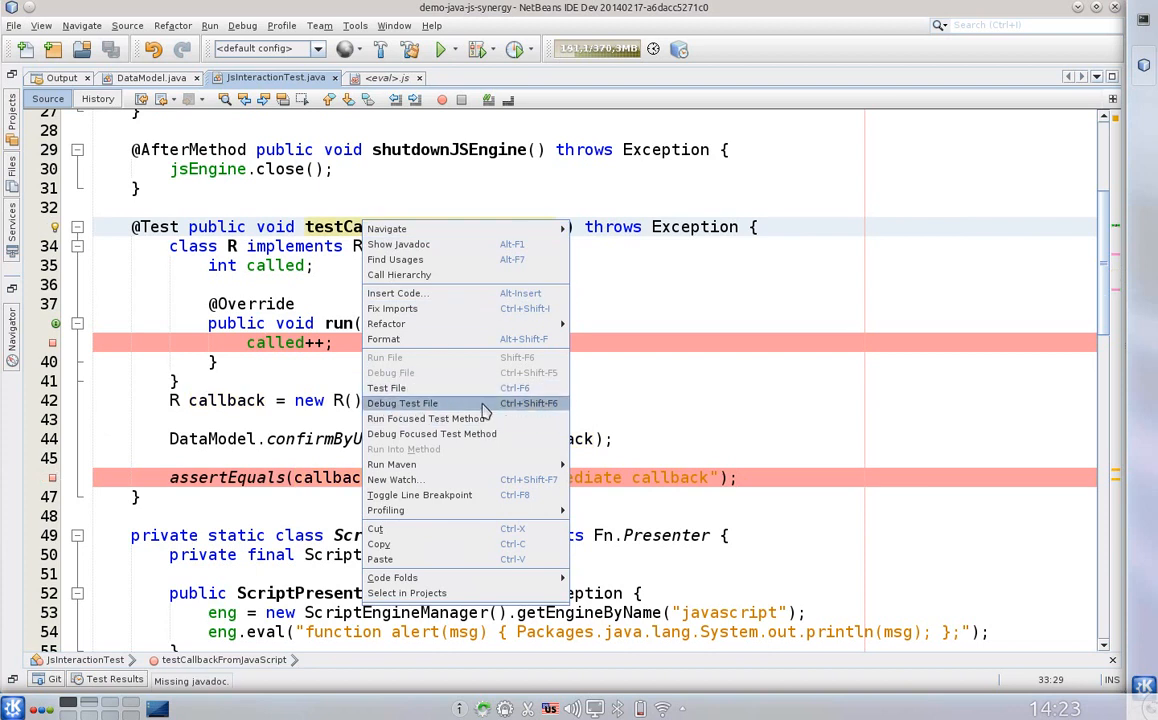
left_click(402, 404)
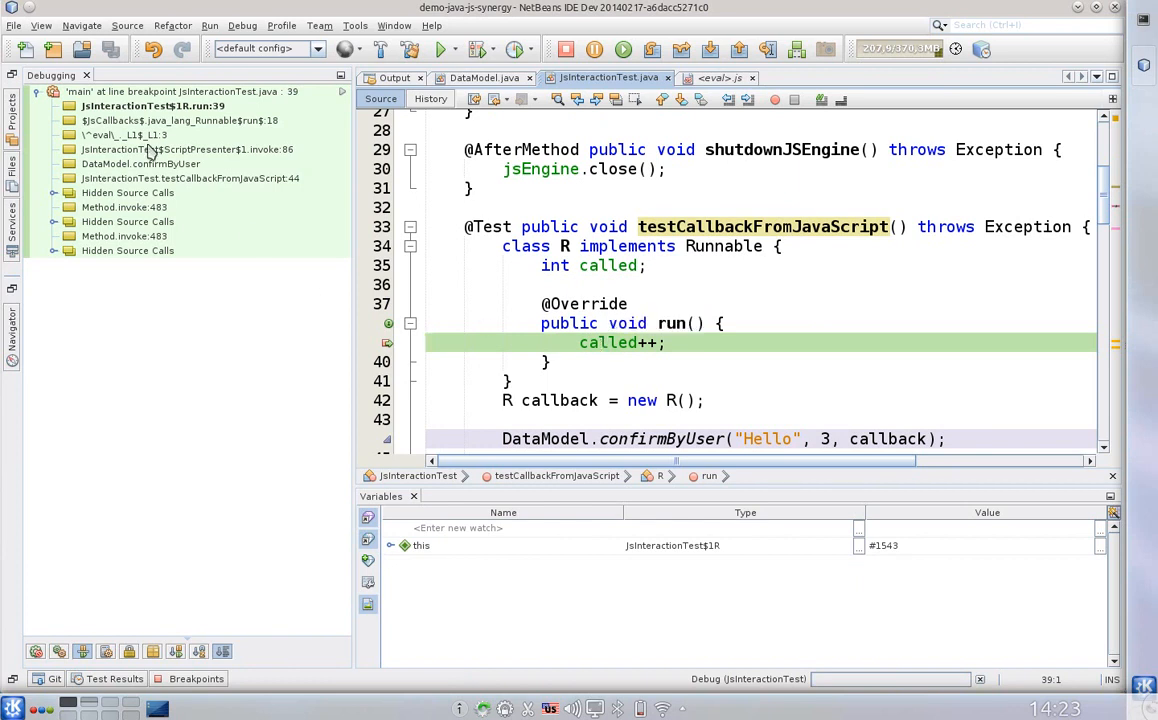
Step: Go to the eval frame's regenerated JavaScript source showing the while (warn-- > 0) loop
right_click(128, 136)
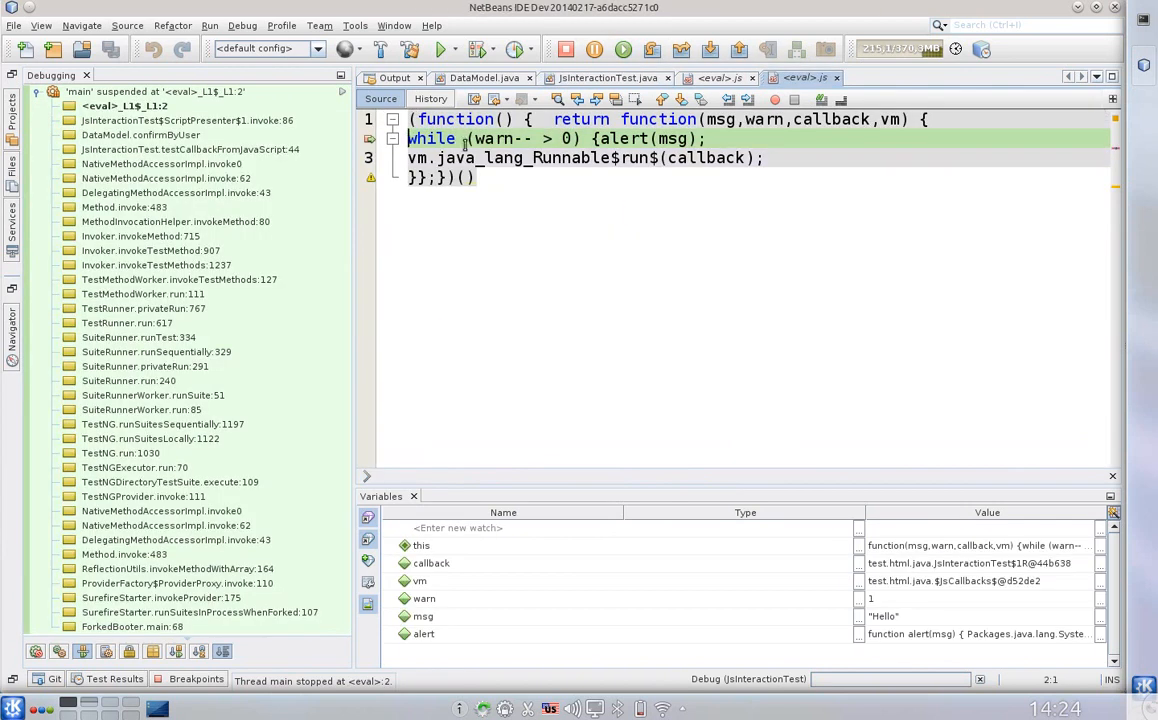
mouse_move(484, 138)
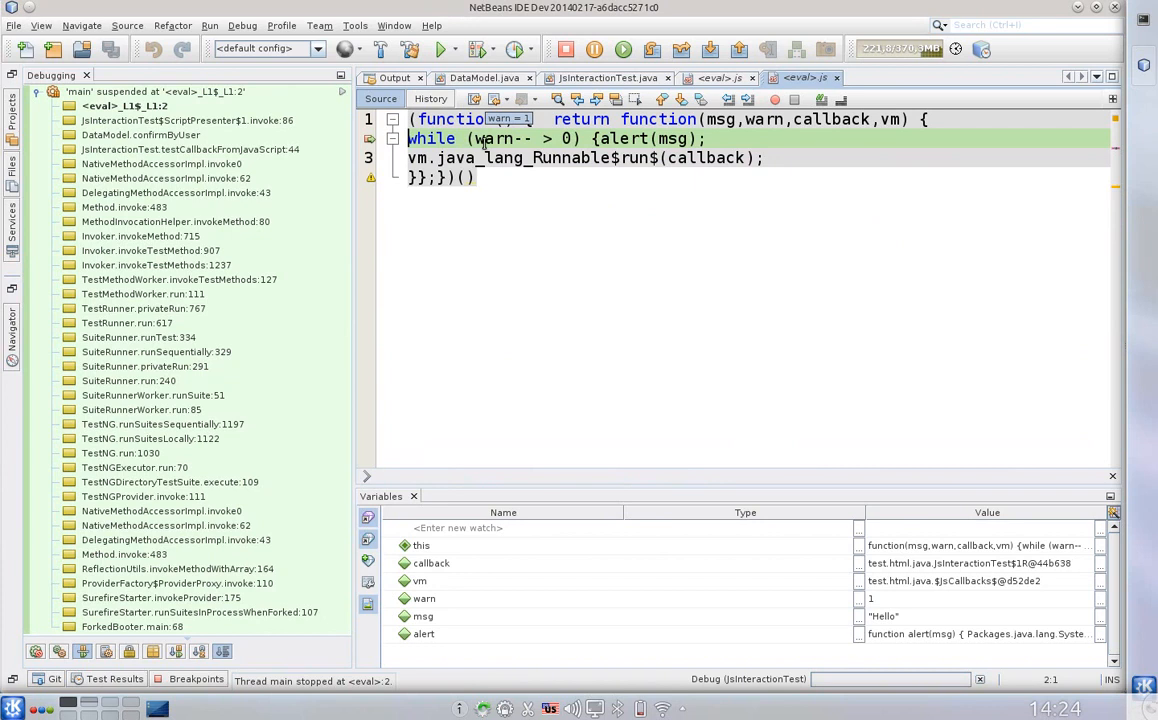